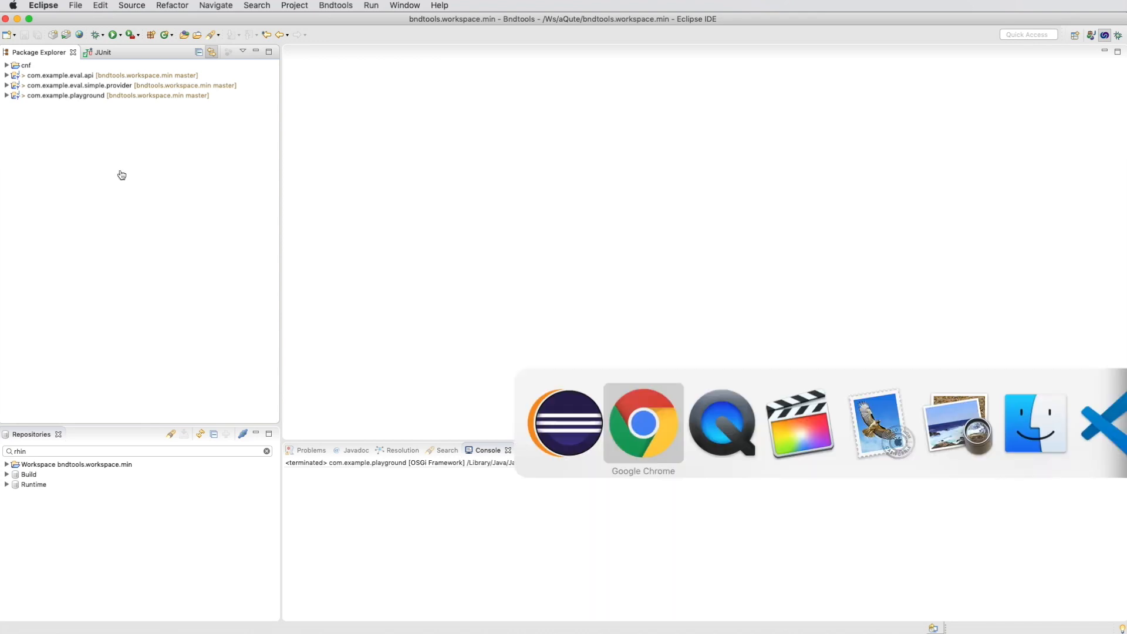
Search Google in Chrome for 'rhino mozilla tutorial'
left_click(643, 422)
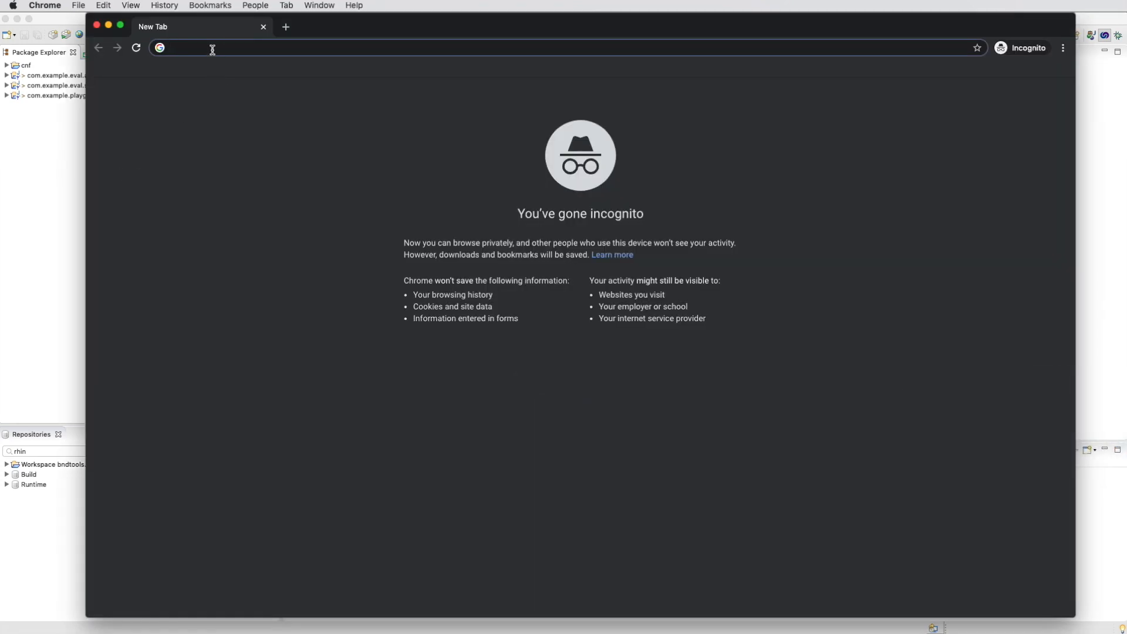
type("rhino mozilla tutorial")
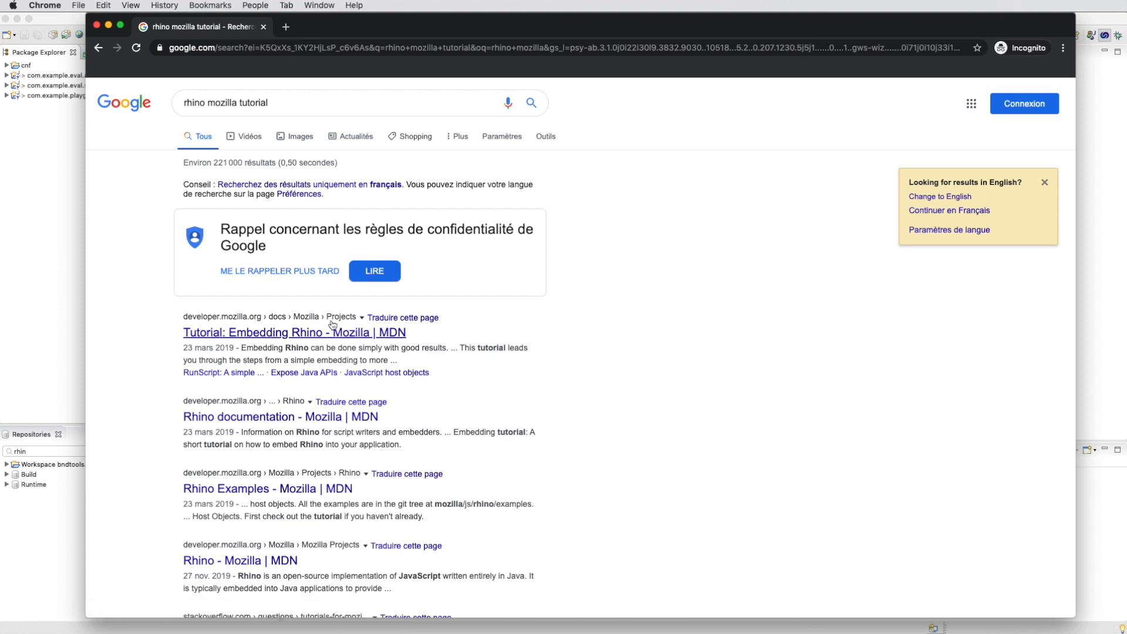
Open MDN's 'Tutorial: Embedding Rhino' result and scroll through its code examples
left_click(293, 333)
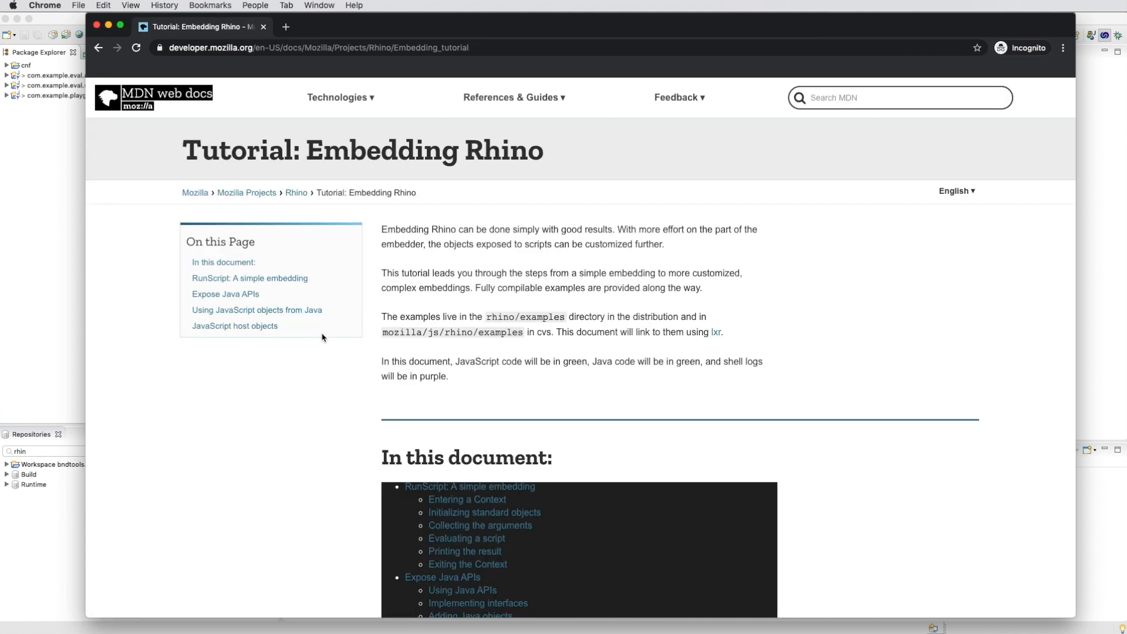
scroll("down", 3)
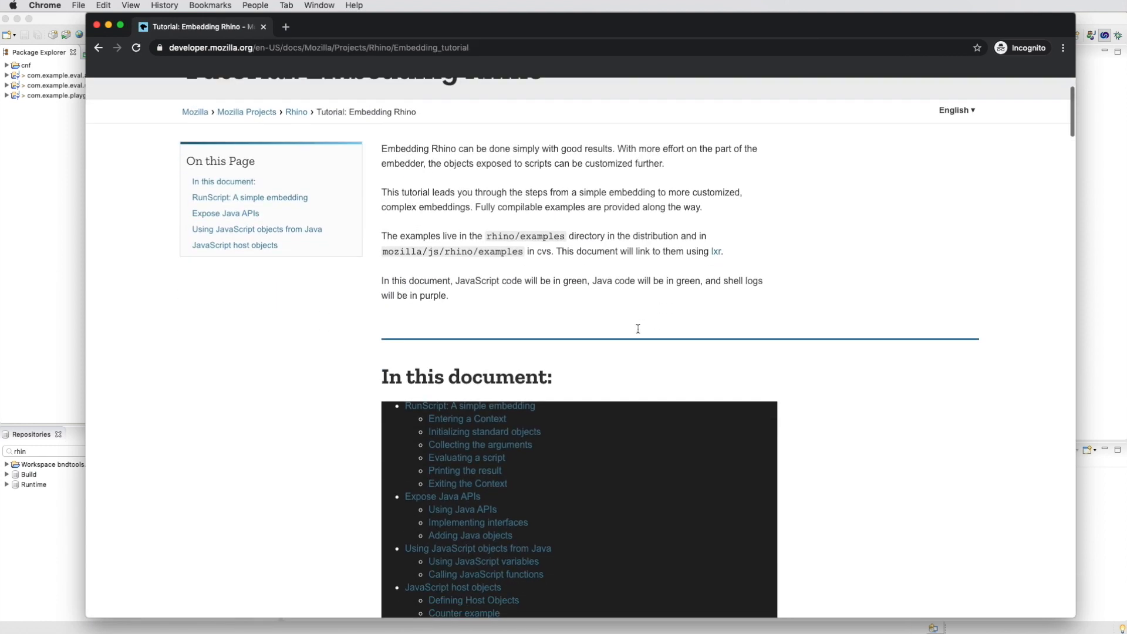
scroll("down", 3)
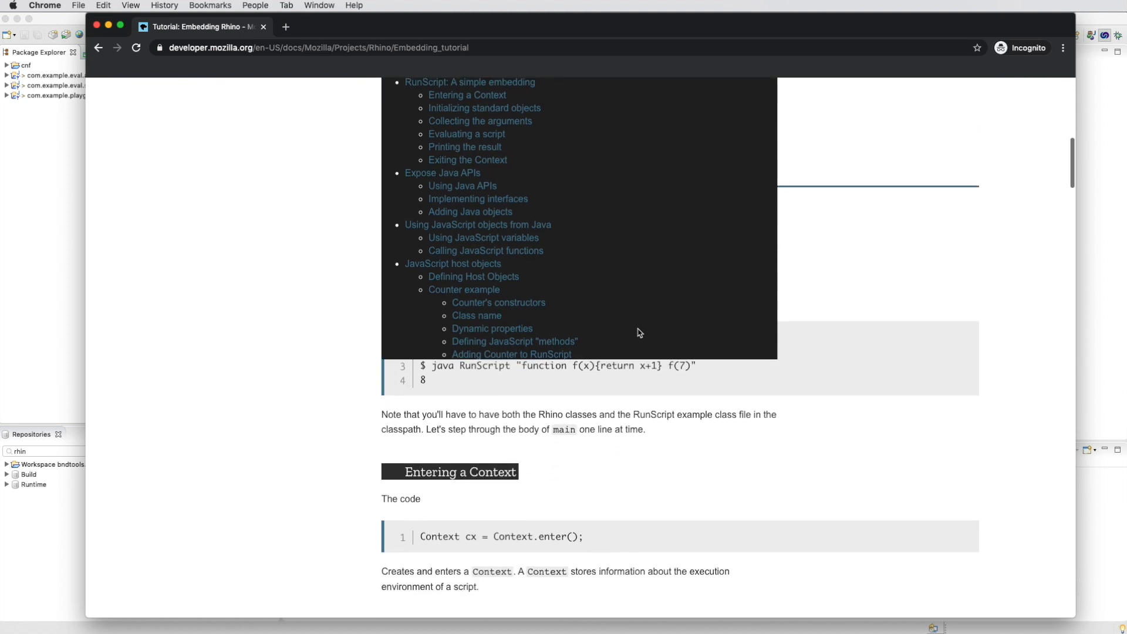
scroll("down", 3)
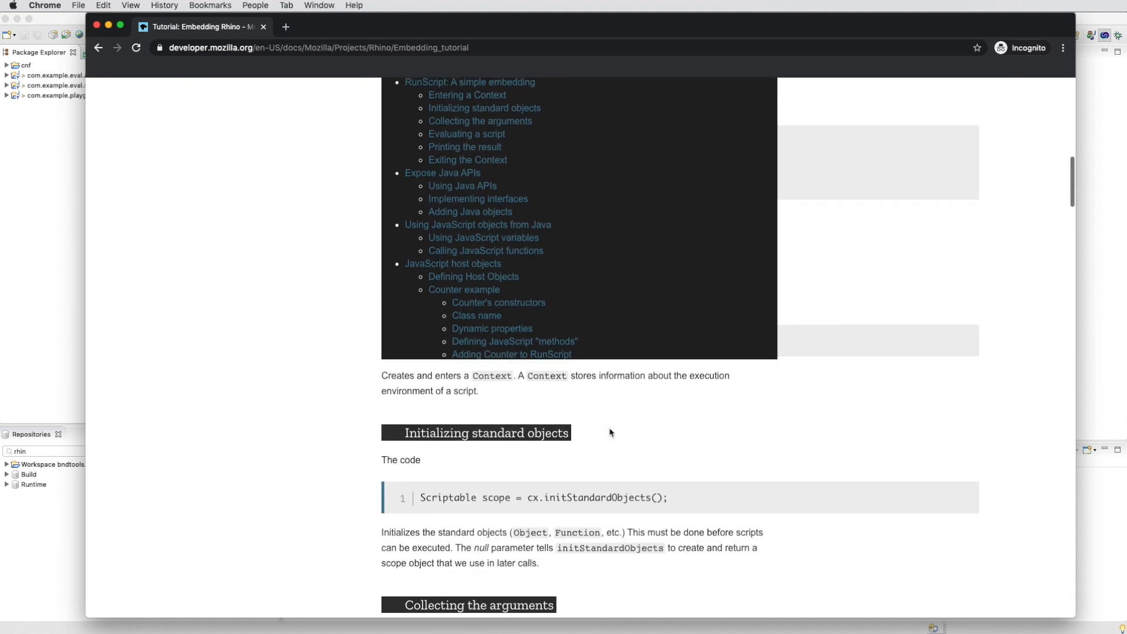
scroll("down", 3)
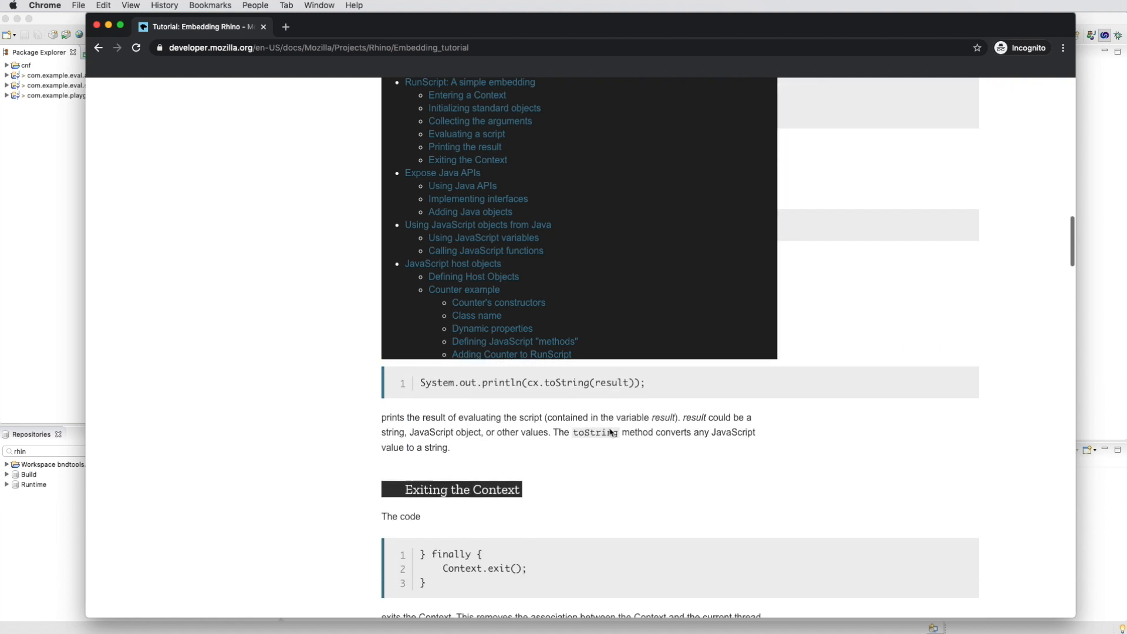
scroll("down", 3)
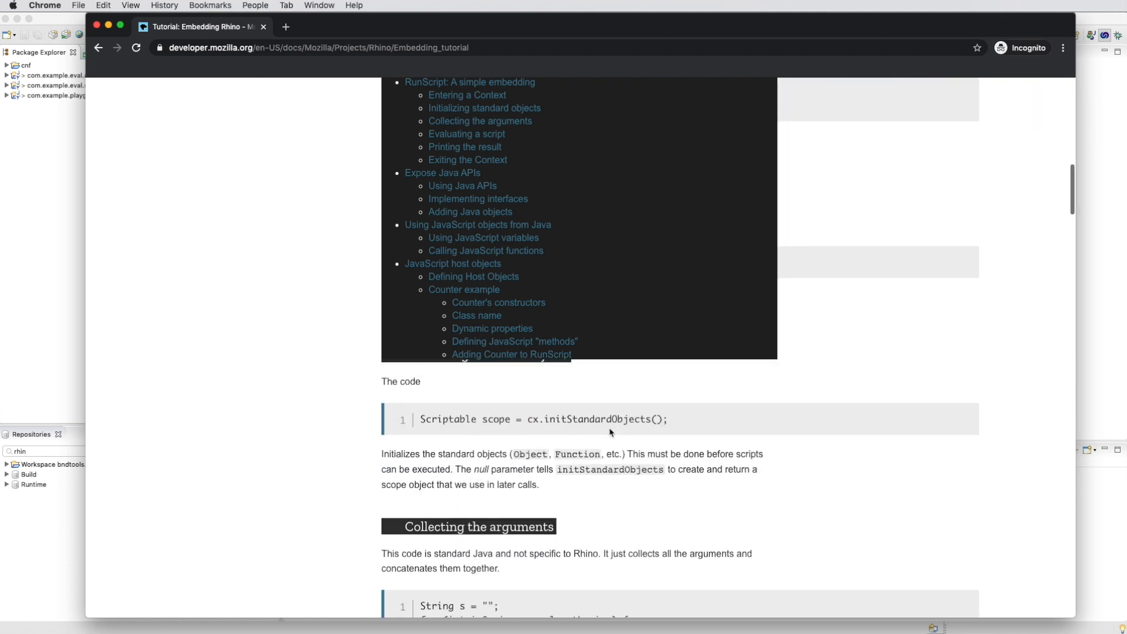
Search search.maven.org for 'rhino' and select the org.mozilla:rhino:1.7.12 coordinates
left_click(287, 26)
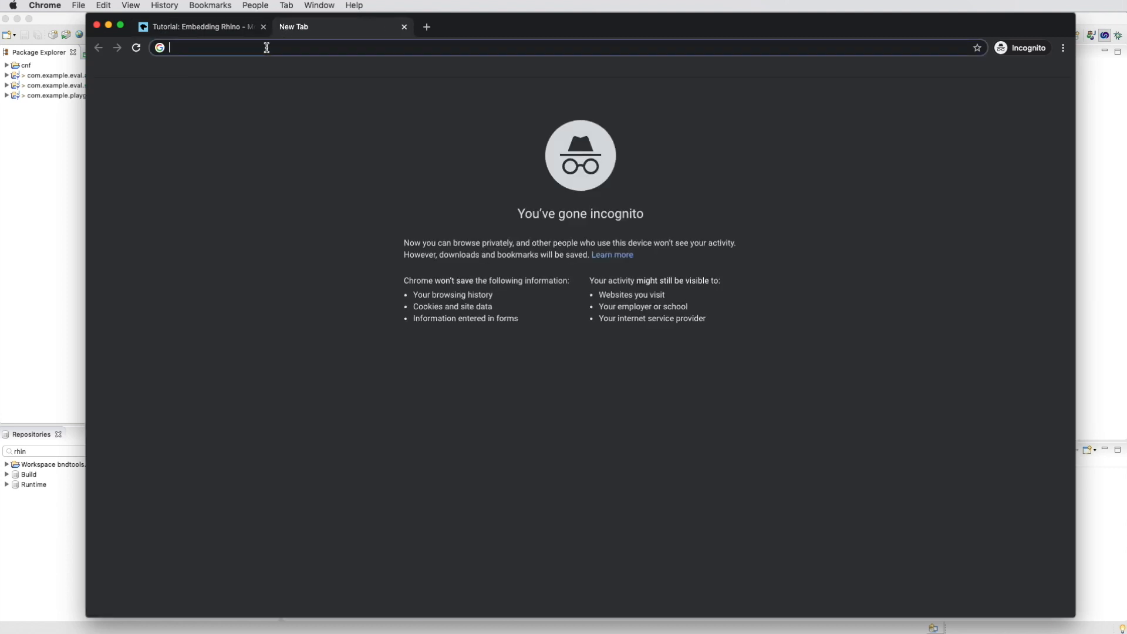
type("search.maven.org")
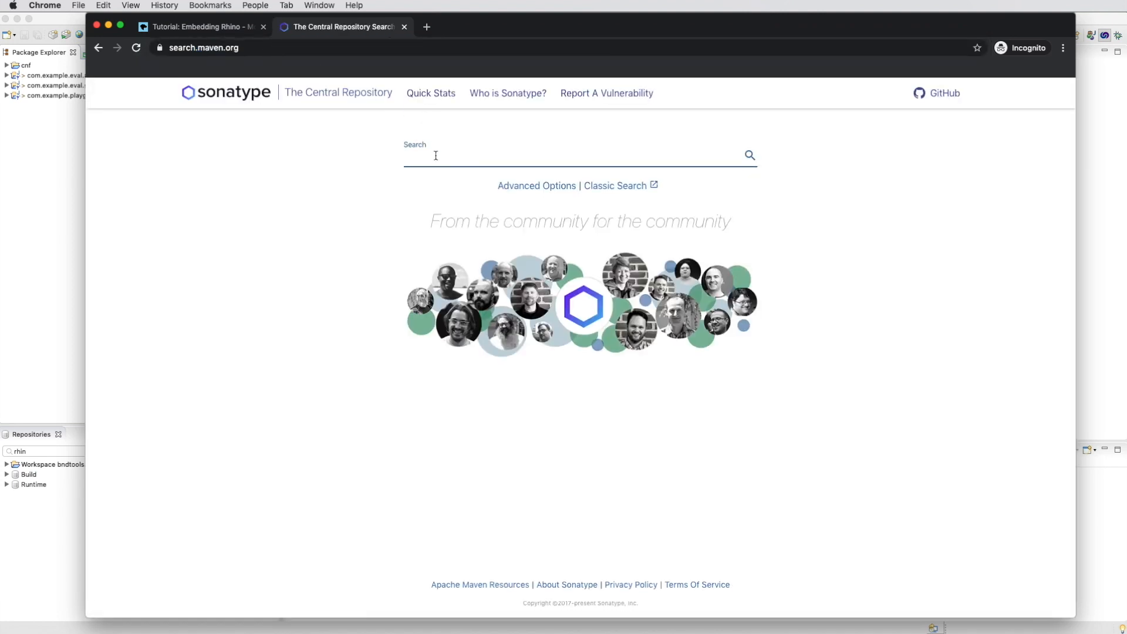
type("rhino")
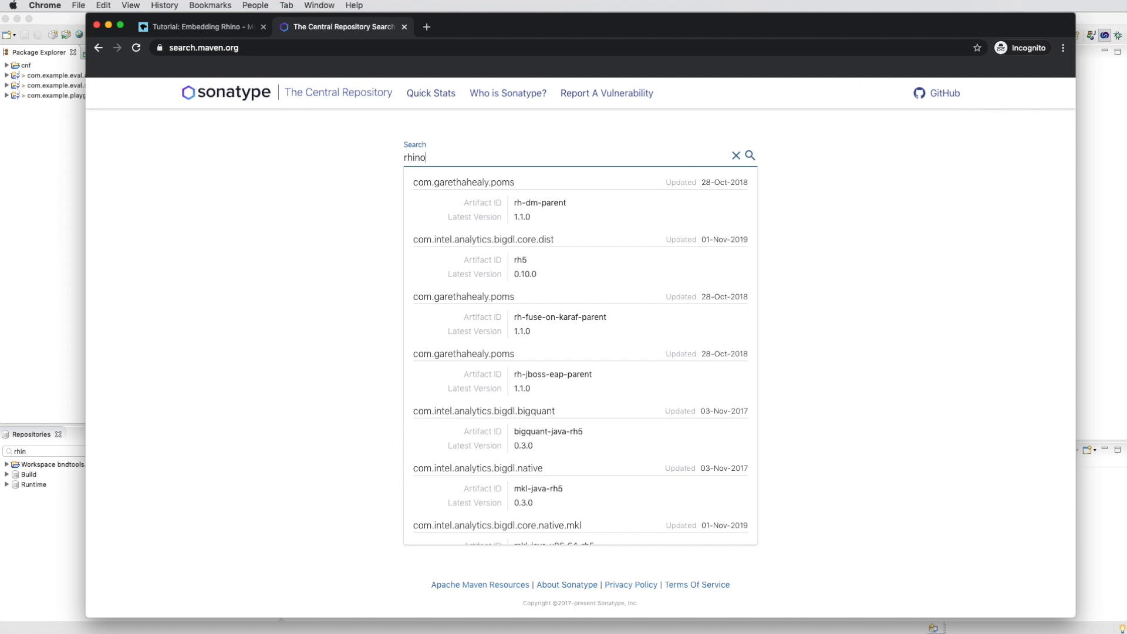
key("Enter")
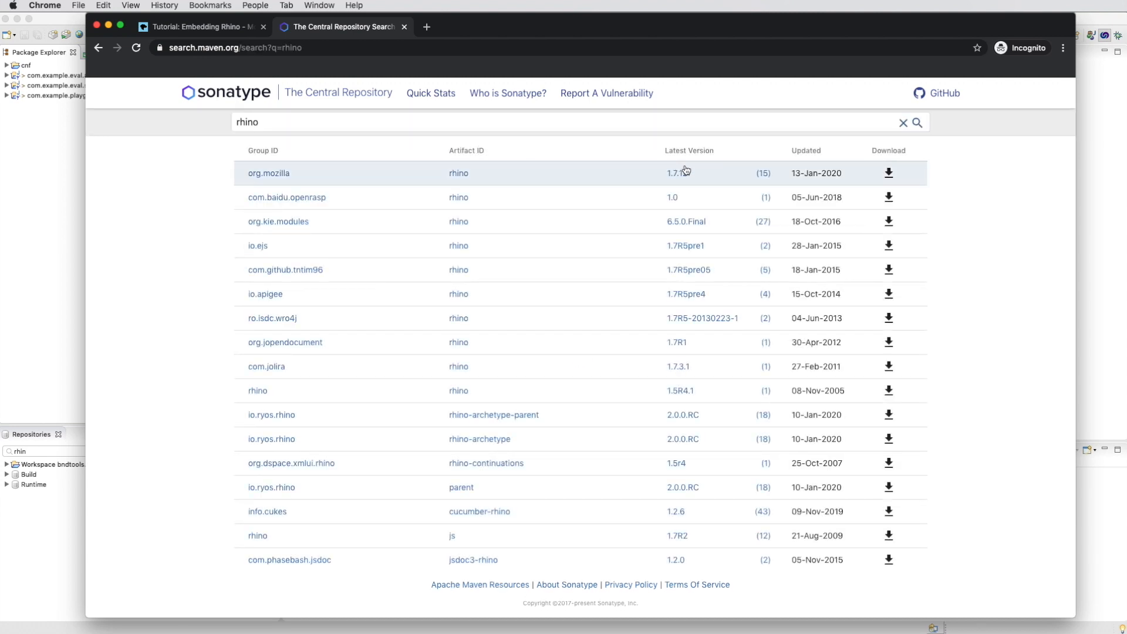
left_click(674, 170)
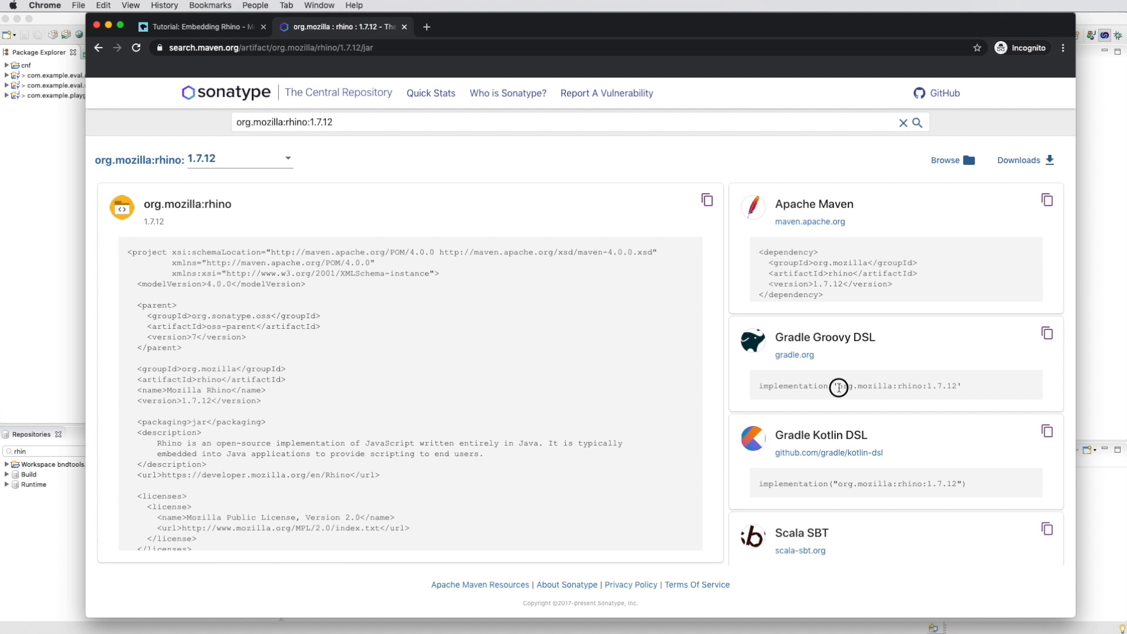
double_click(897, 386)
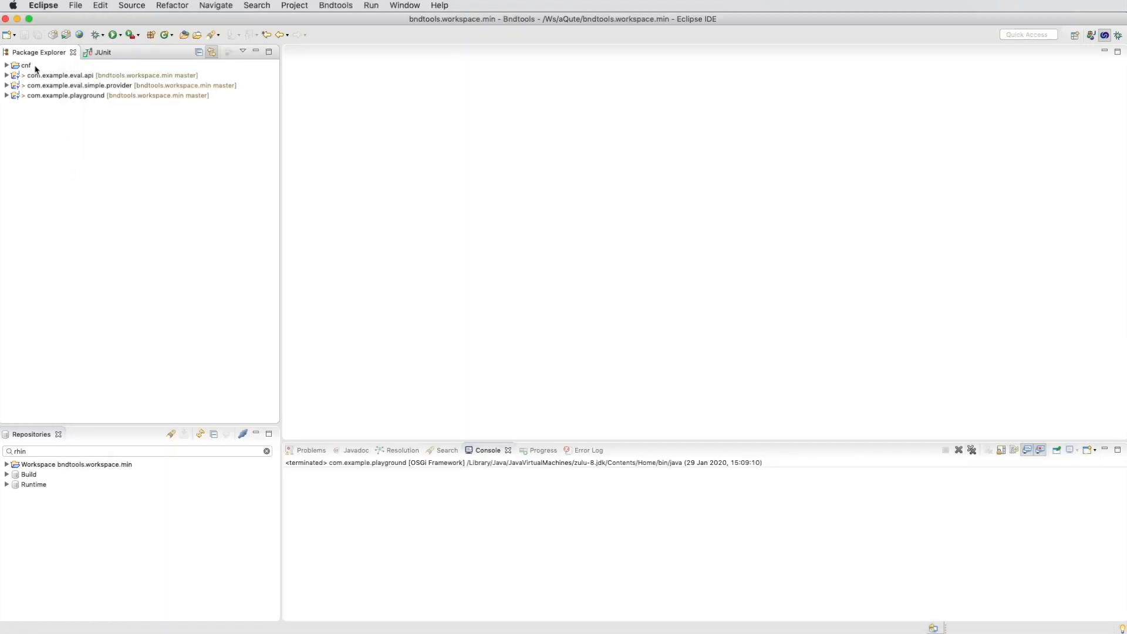
Add org.mozilla:rhino:1.7.12 to cnf/ext/build.mvn and save it
left_click(6, 66)
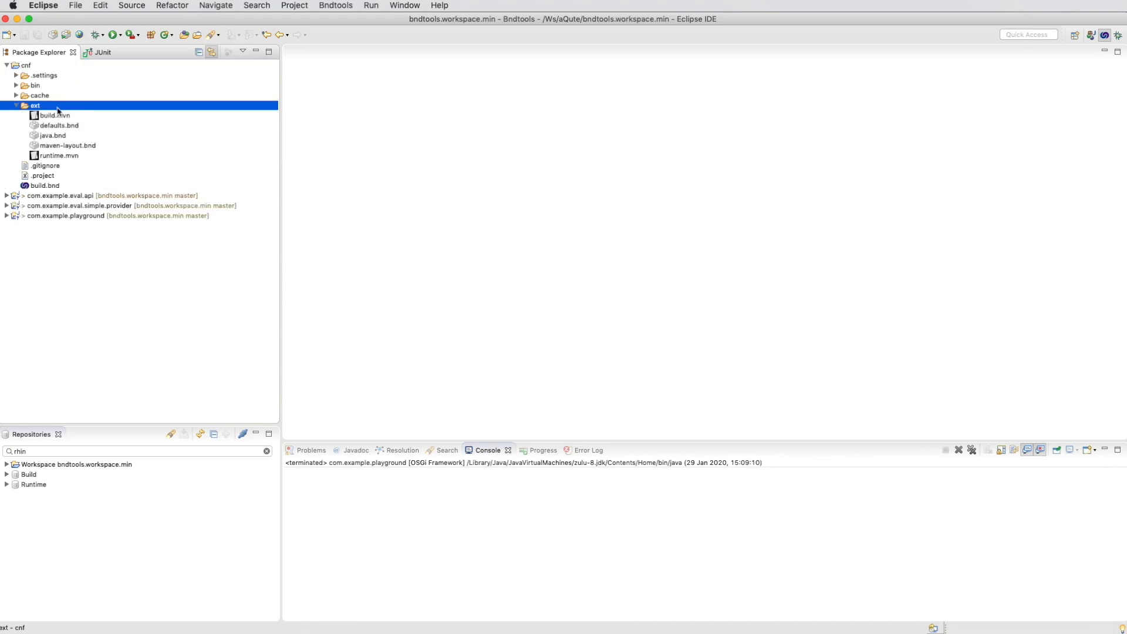
double_click(50, 115)
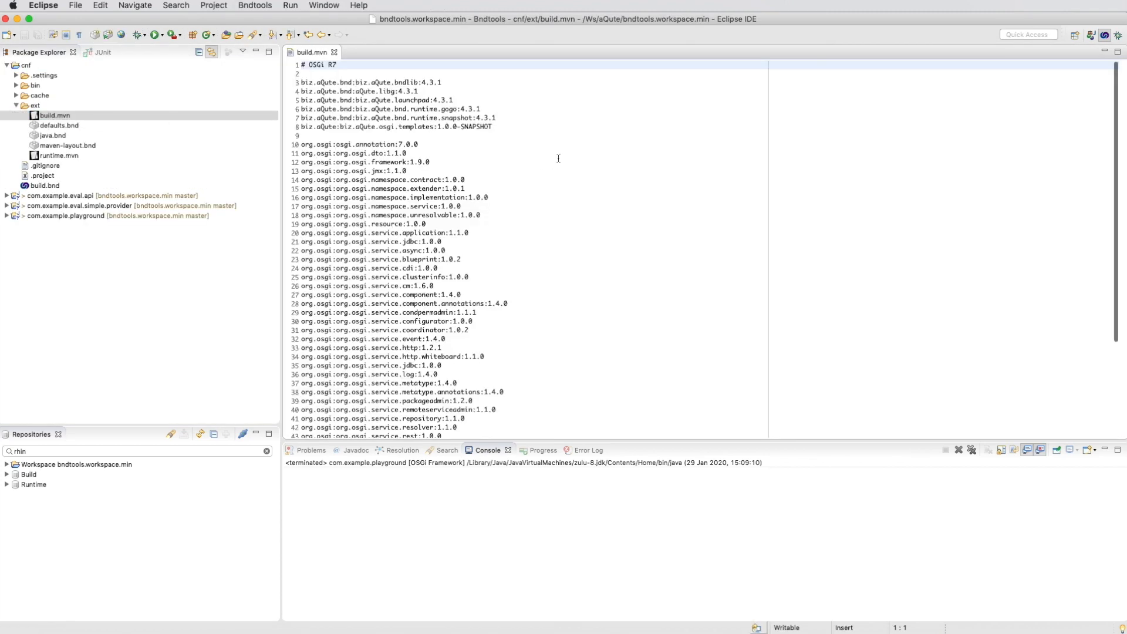
type("org.mozilla:rhino:1.7.12")
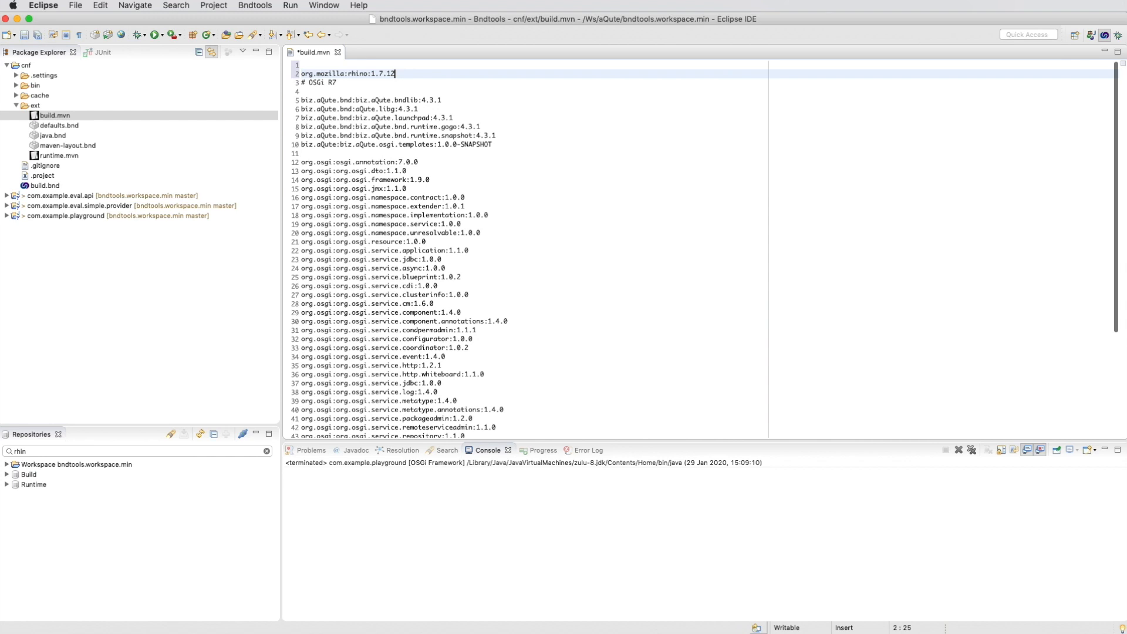
key("Enter")
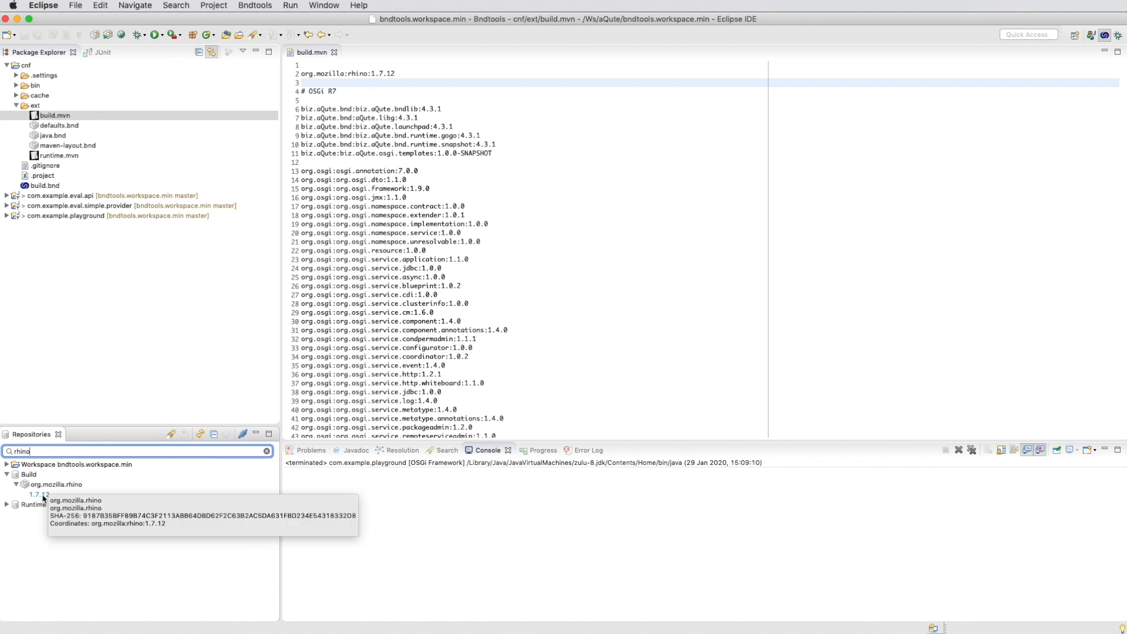
Open the Build repository's rhino 1.7.12 JAR and view its Print manifest summary
double_click(38, 495)
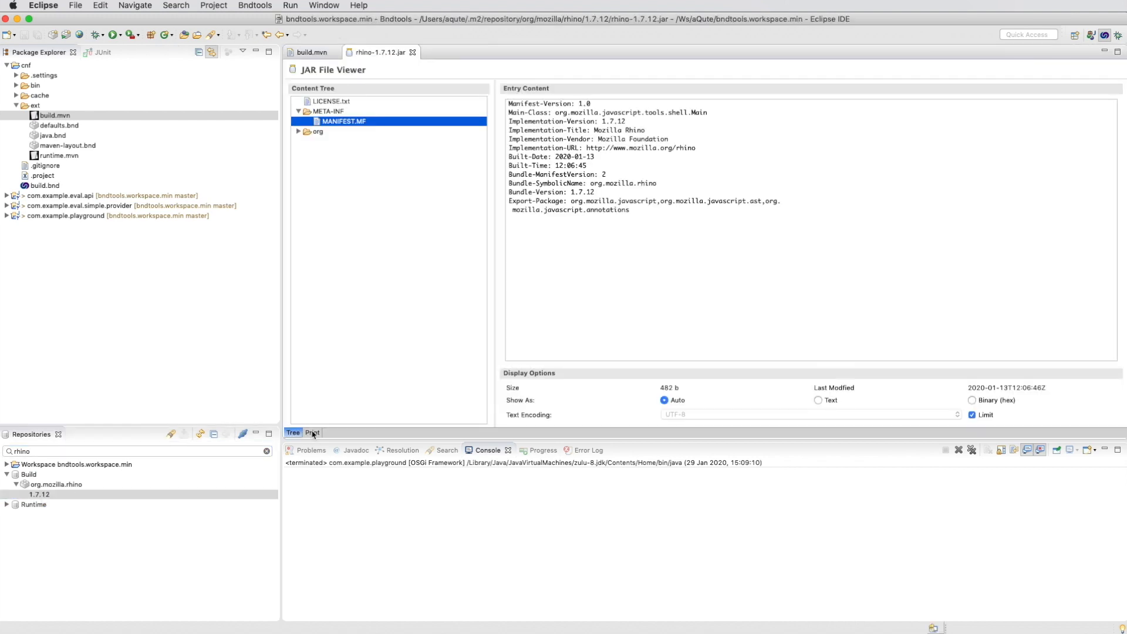
left_click(312, 432)
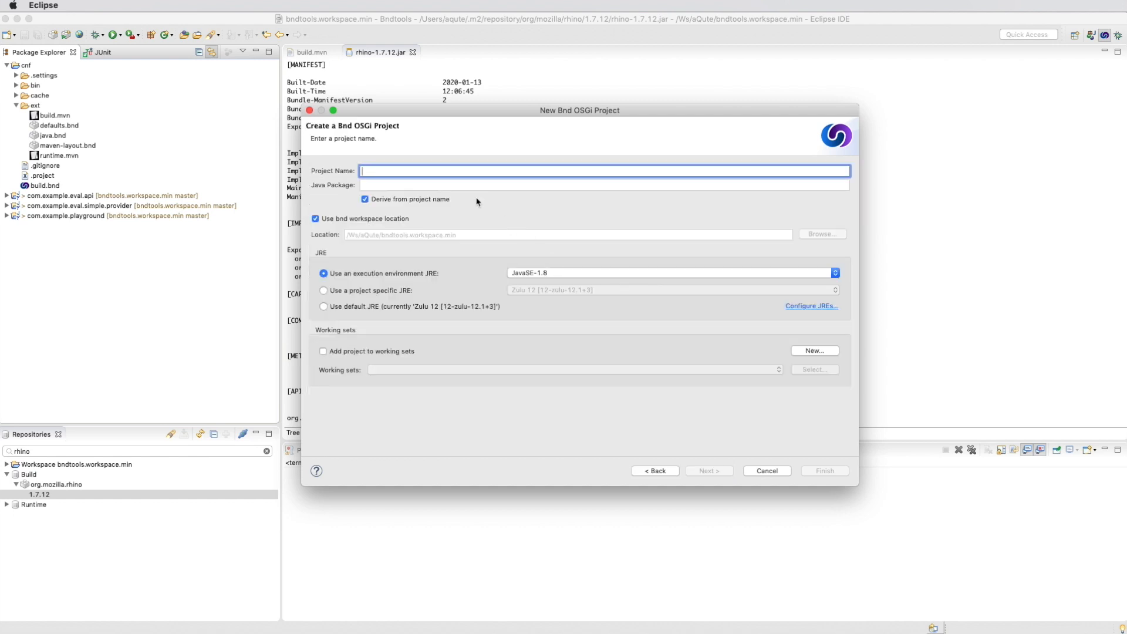
Name the project com.example.eval.rhino.provider, set provider name RhinoEval, and finish
type("com.example.")
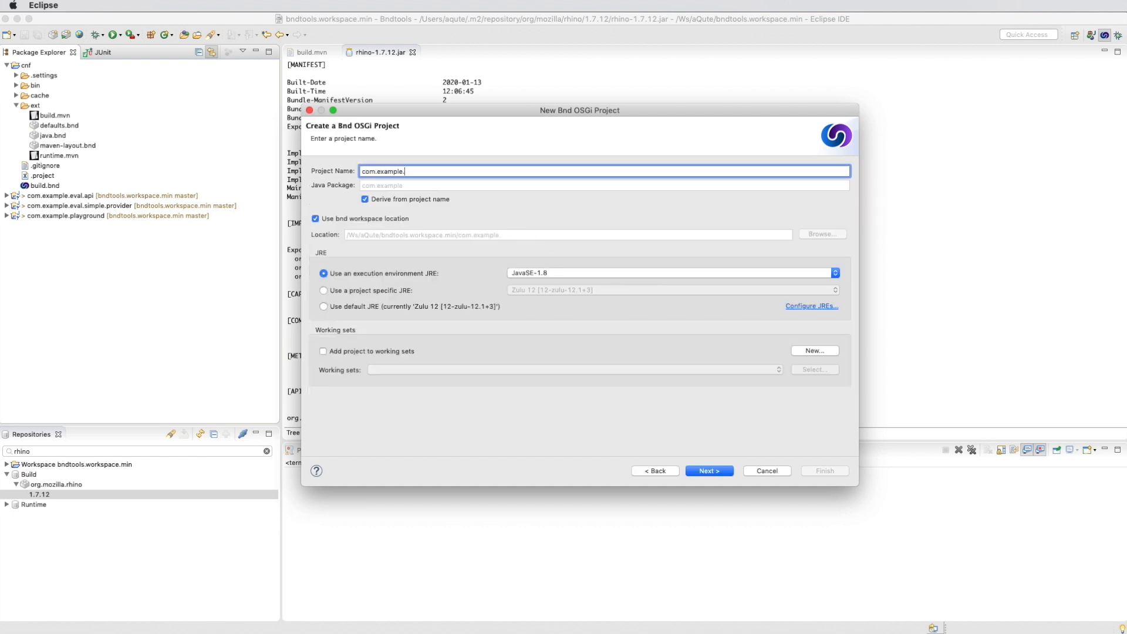
type("eval.rhino")
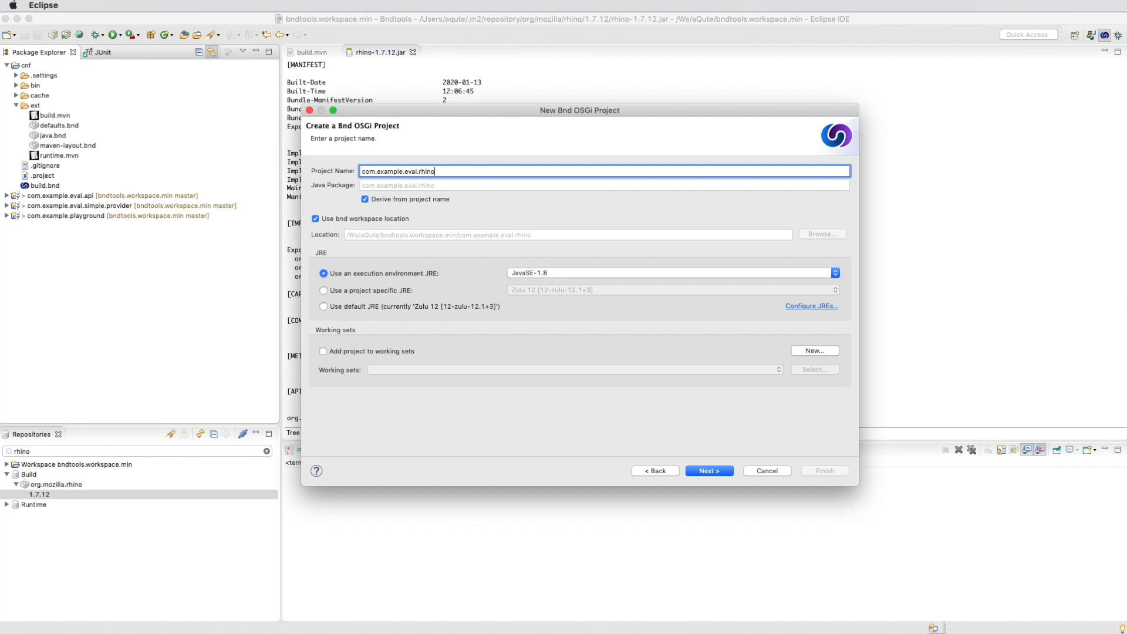
type(".provider")
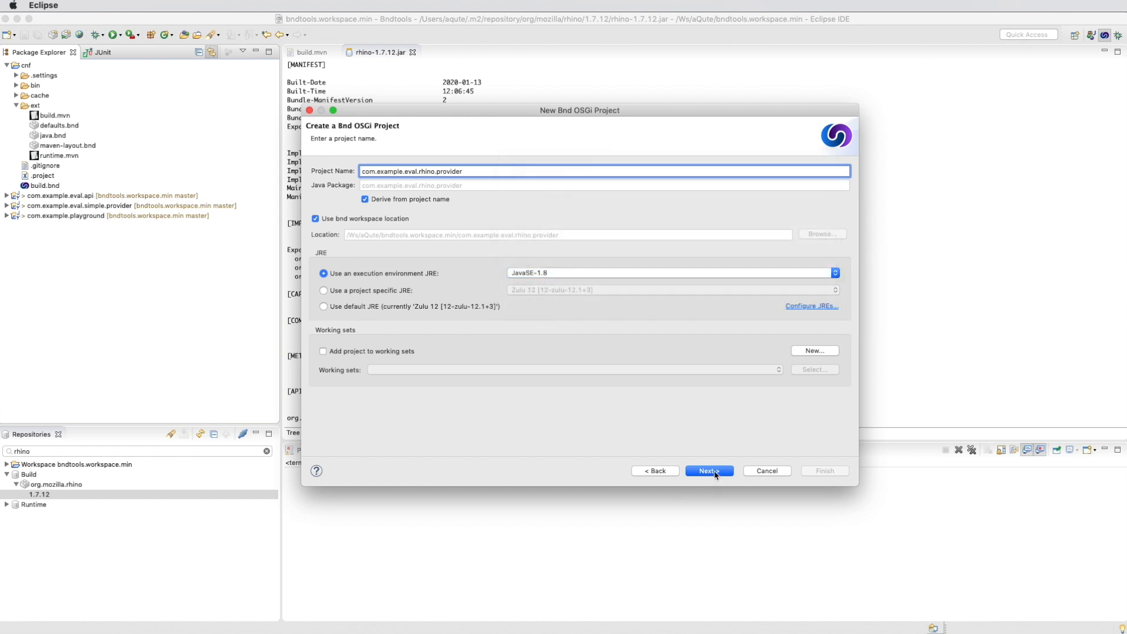
left_click(710, 471)
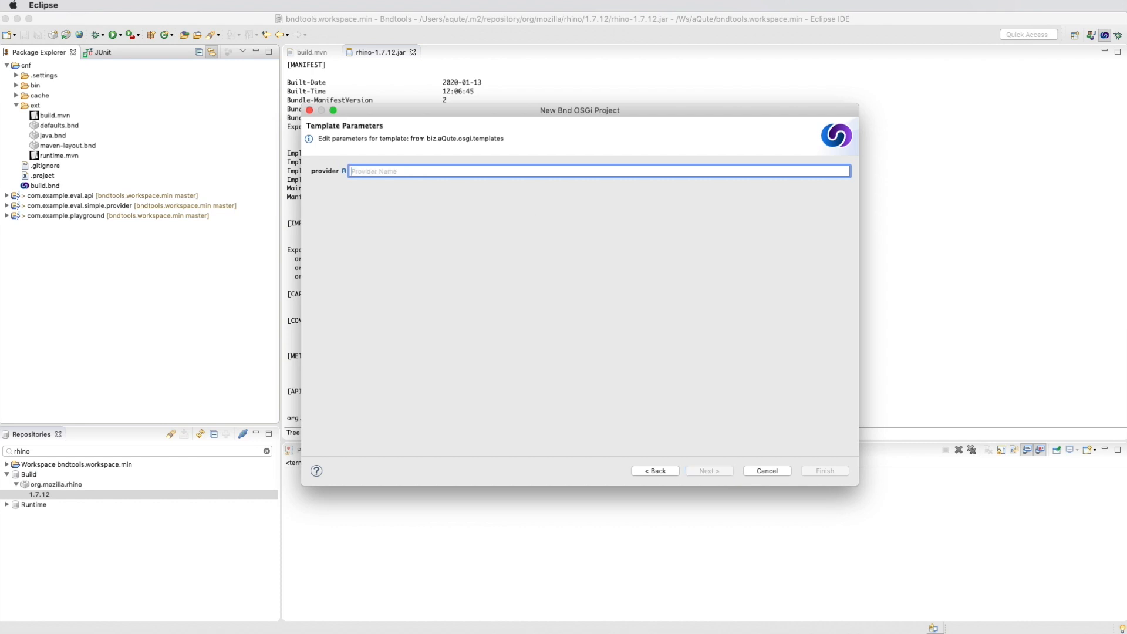
type("RhinoEval")
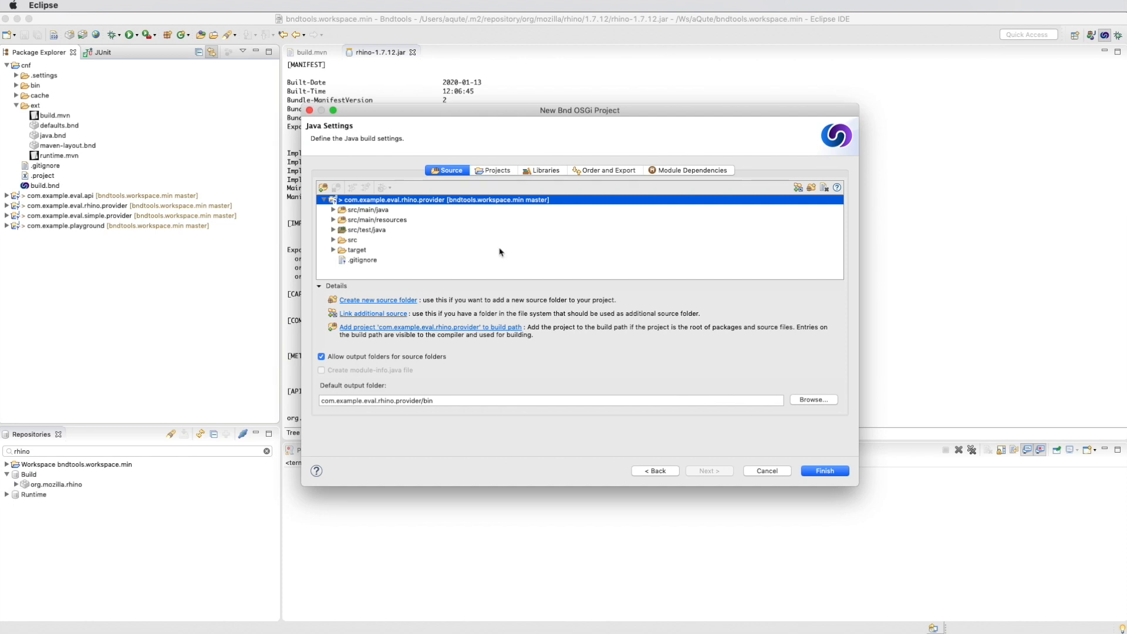
mouse_move(429, 368)
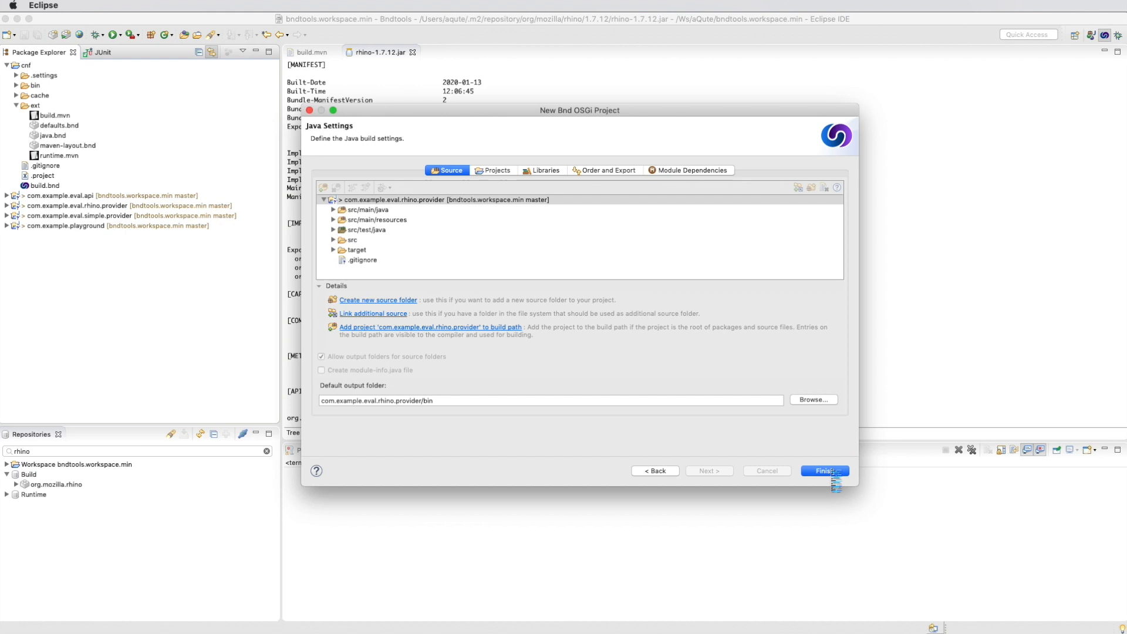
left_click(825, 471)
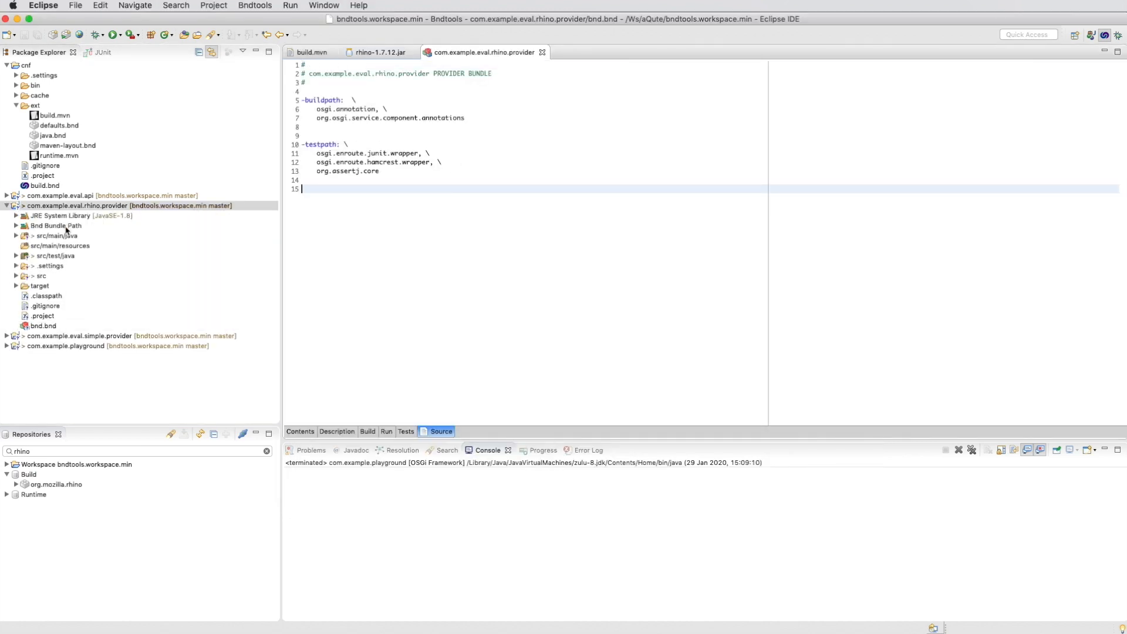
Expand the provider's sources, start RhinoEvalImpl's implements clause, and reopen bnd.bnd
left_click(45, 236)
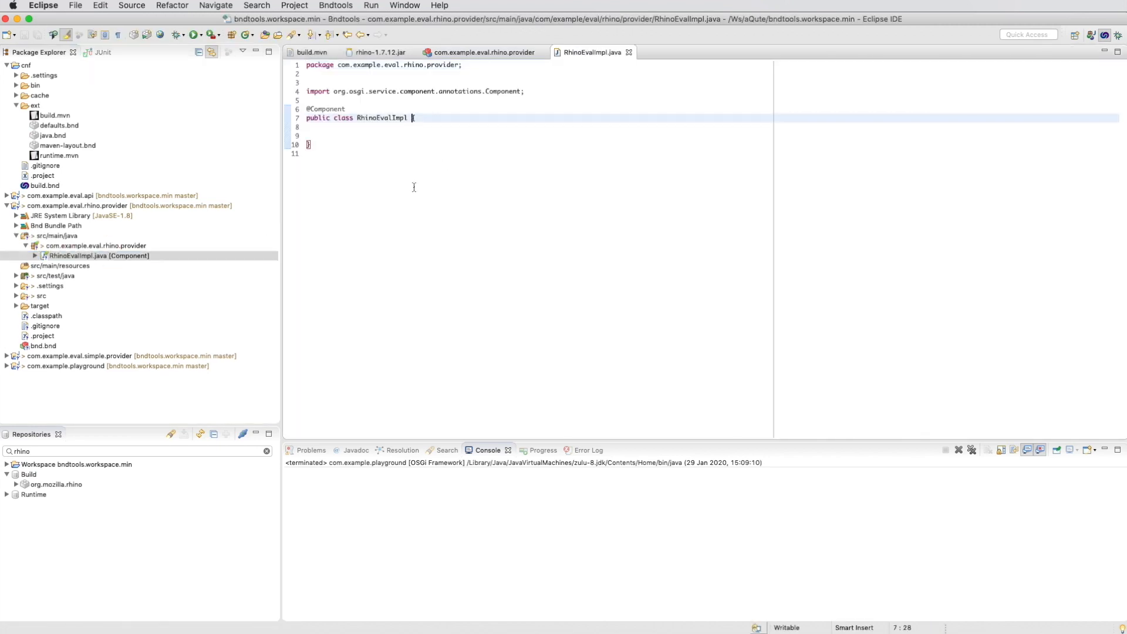
type("implemen{")
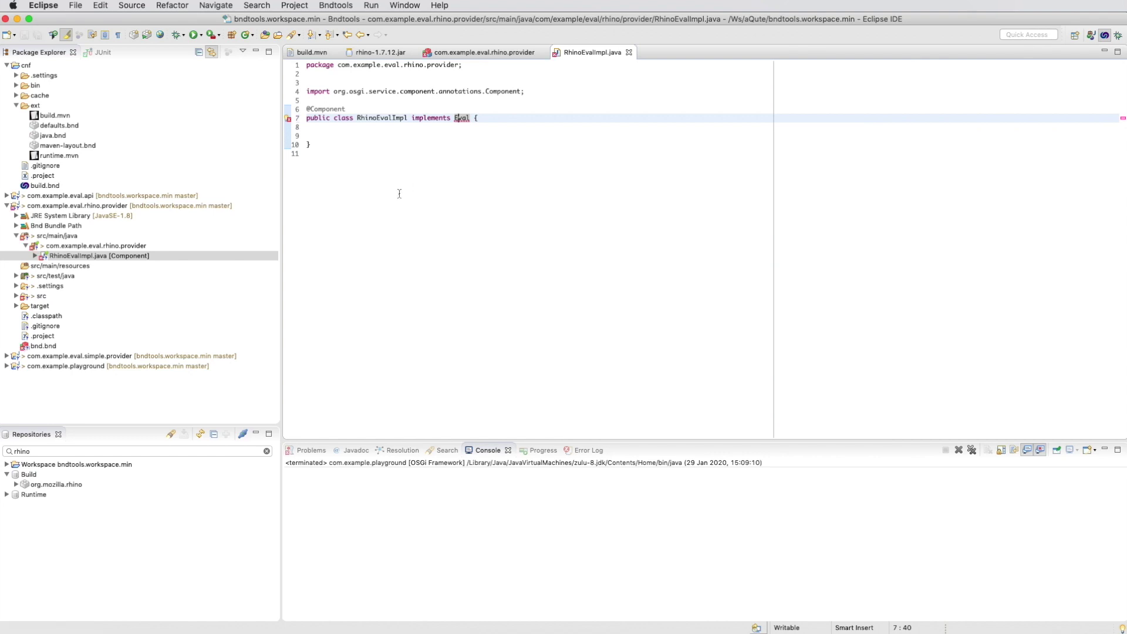
left_click(478, 52)
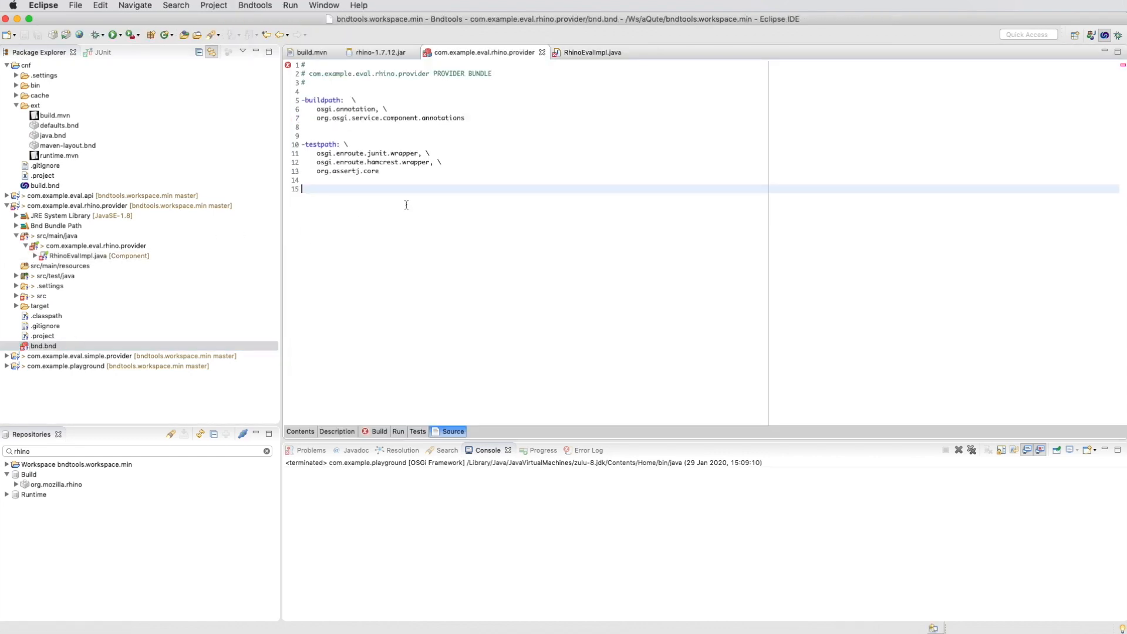
Add com.example.eval.api and org.mozilla.rhino to bnd.bnd's Build Path, then close it
left_click(379, 432)
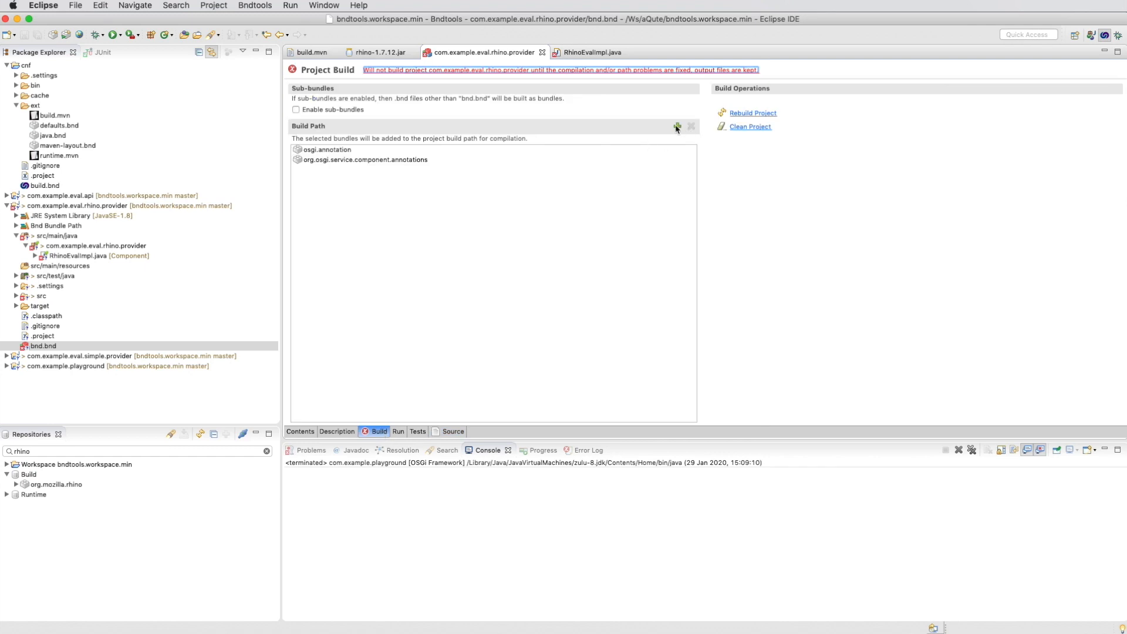
left_click(676, 127)
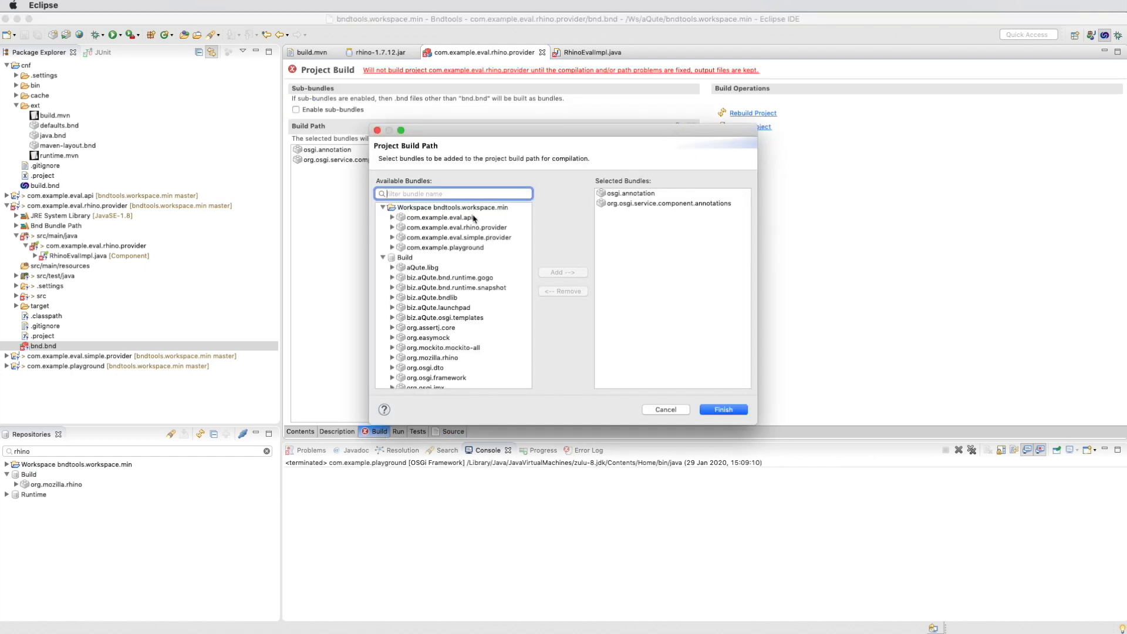
double_click(438, 217)
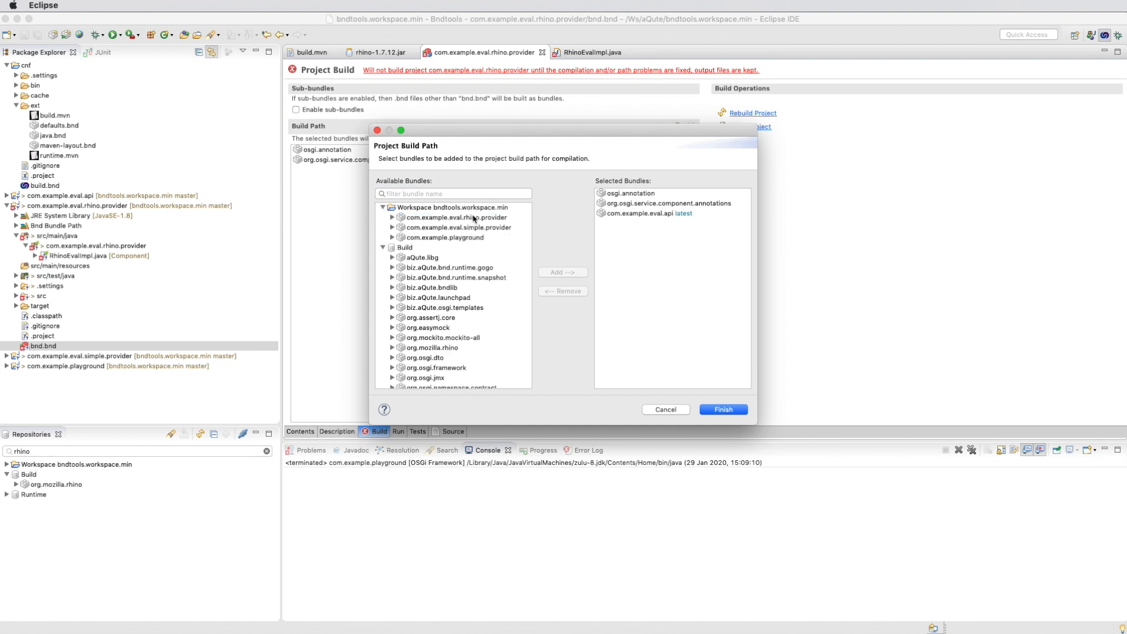
mouse_move(461, 227)
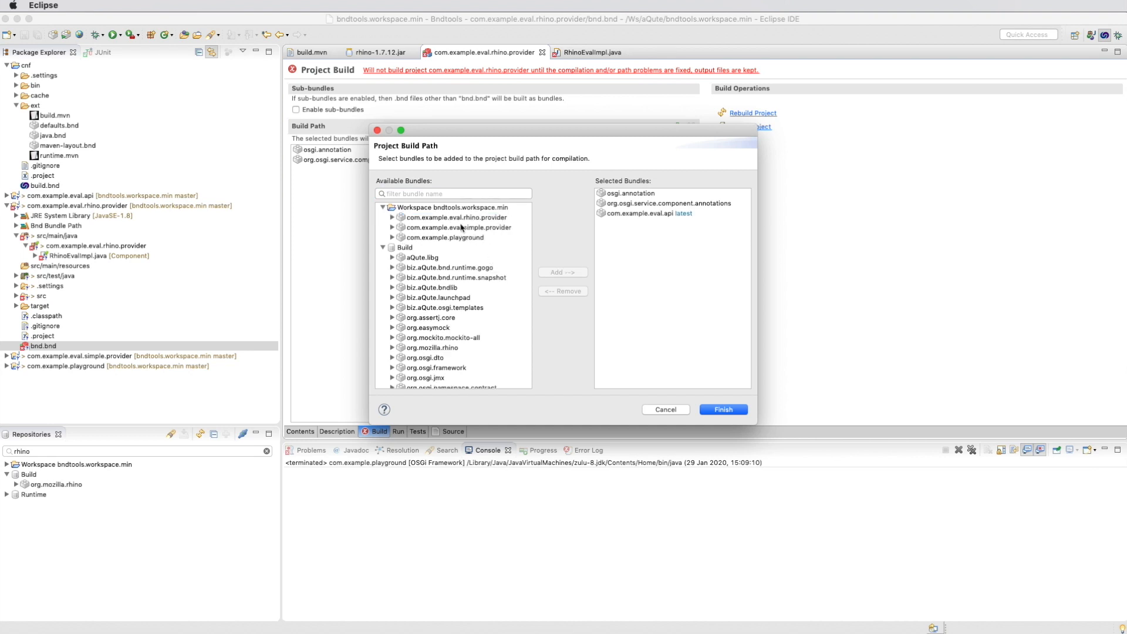
type("rhi")
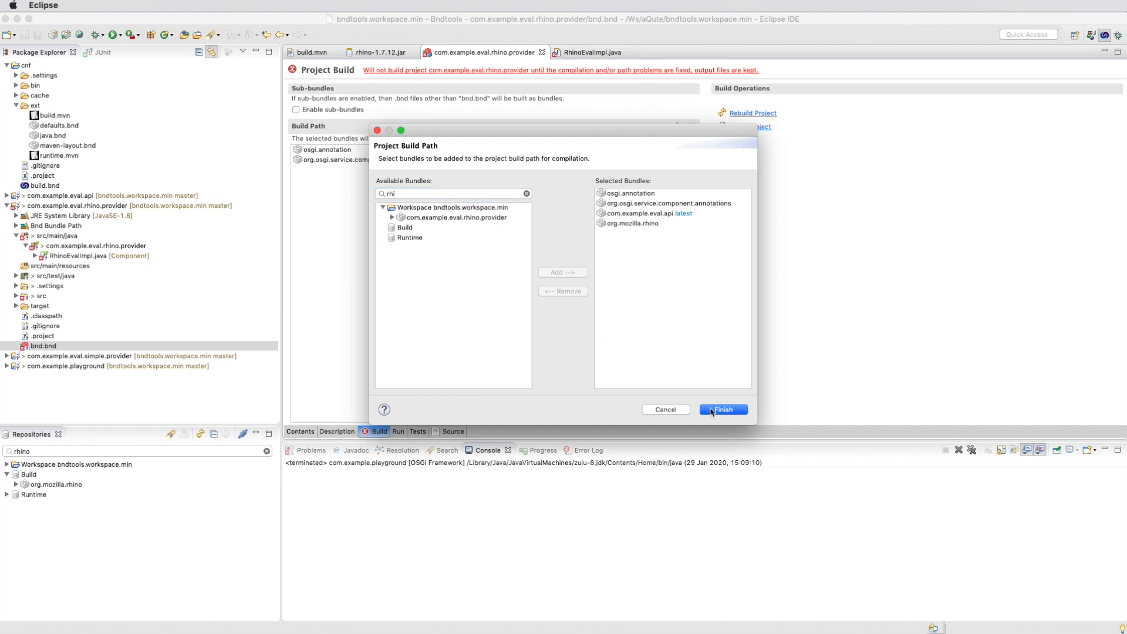
left_click(724, 410)
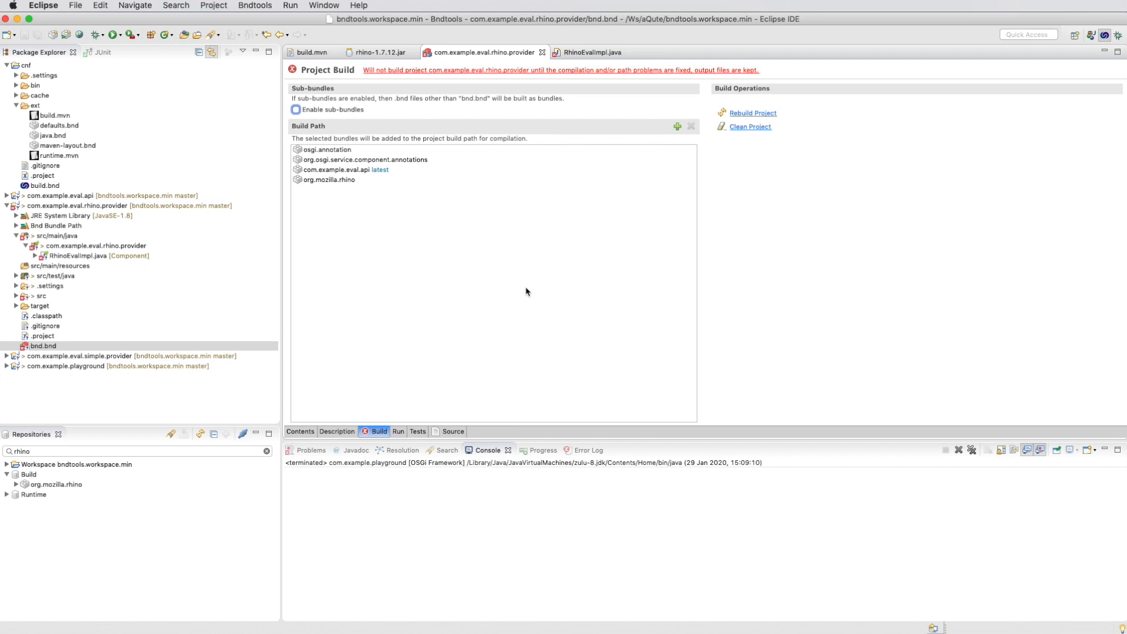
left_click(600, 52)
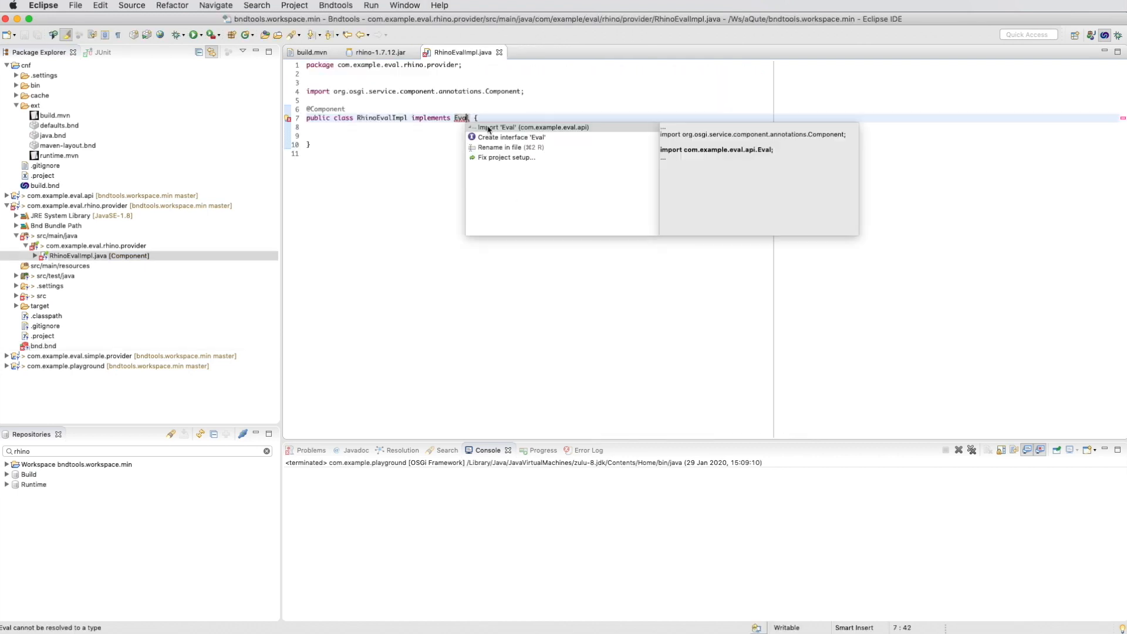
Import Eval and code eval with Context.enter, evaluateString and a Number doubleValue check
left_click(517, 127)
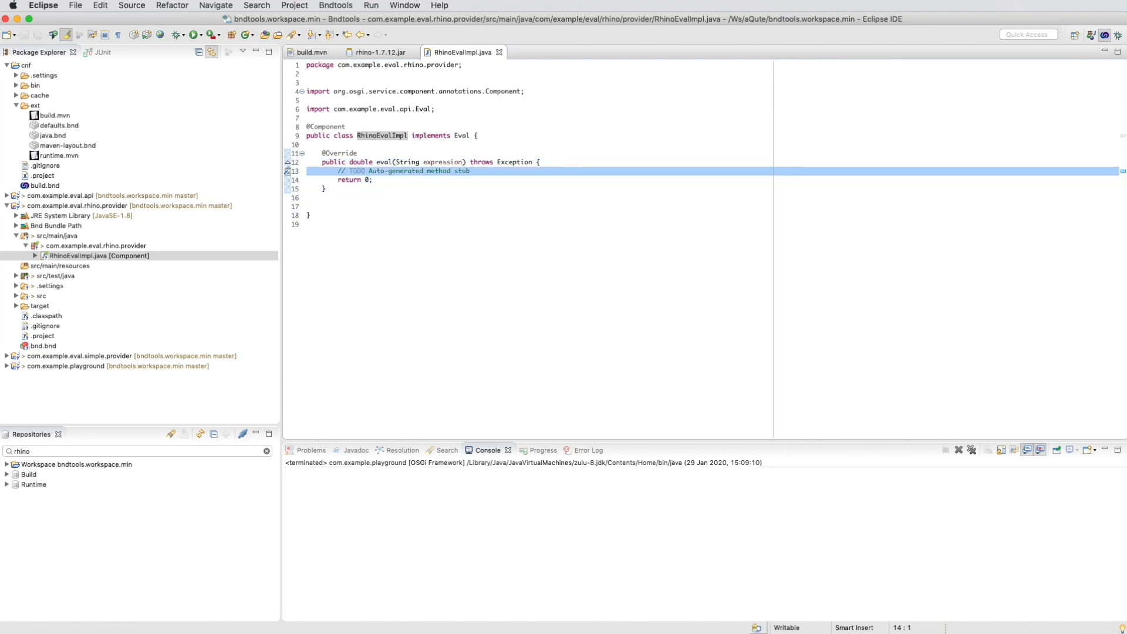
type("Context cx = Context.enter();")
type("Scriptable scope = cx.initStandardObjects();")
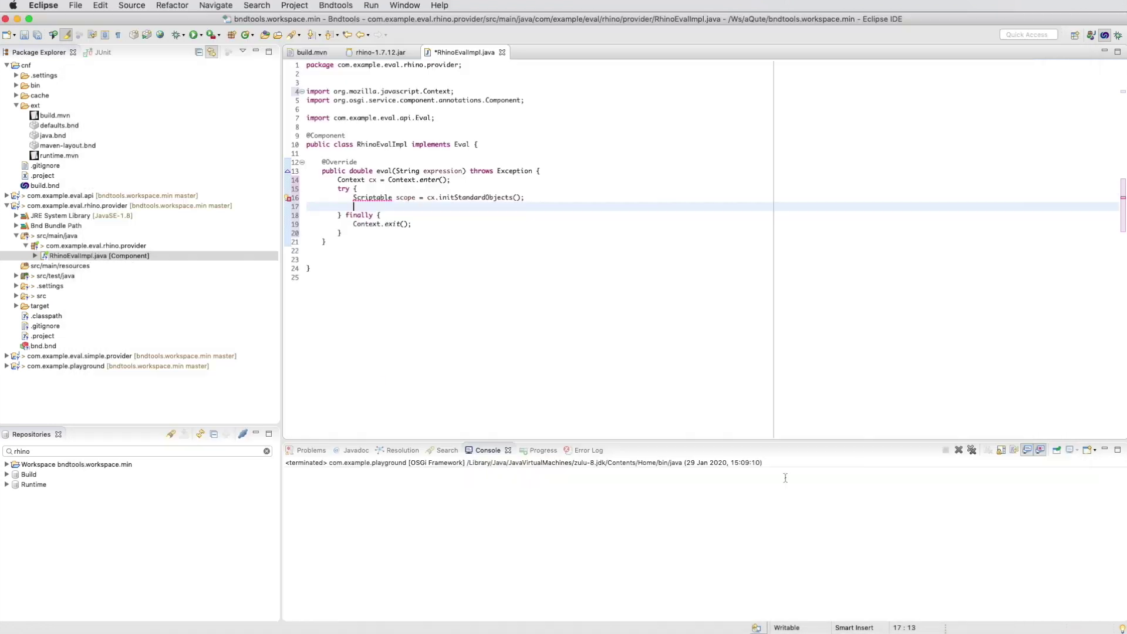
type("Object result = cx.evaluateString(scope, expression, \"<cmd>\", 1, null);")
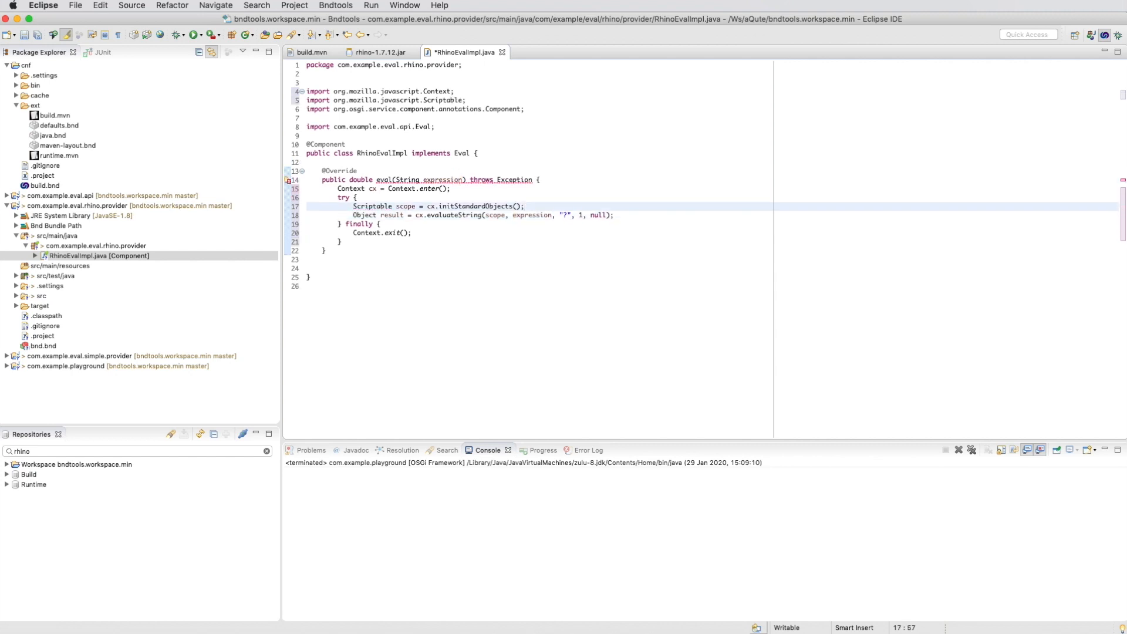
type("if ( result instanceof Number)")
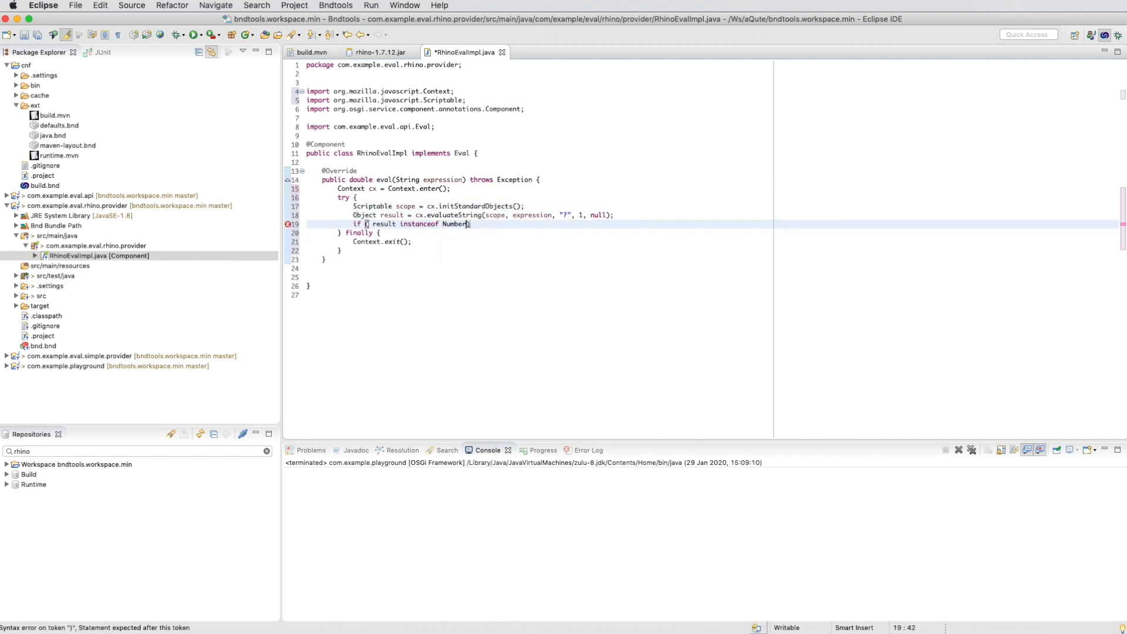
type("return ((Number) result).doubleValue();")
type("return Double.NaN;")
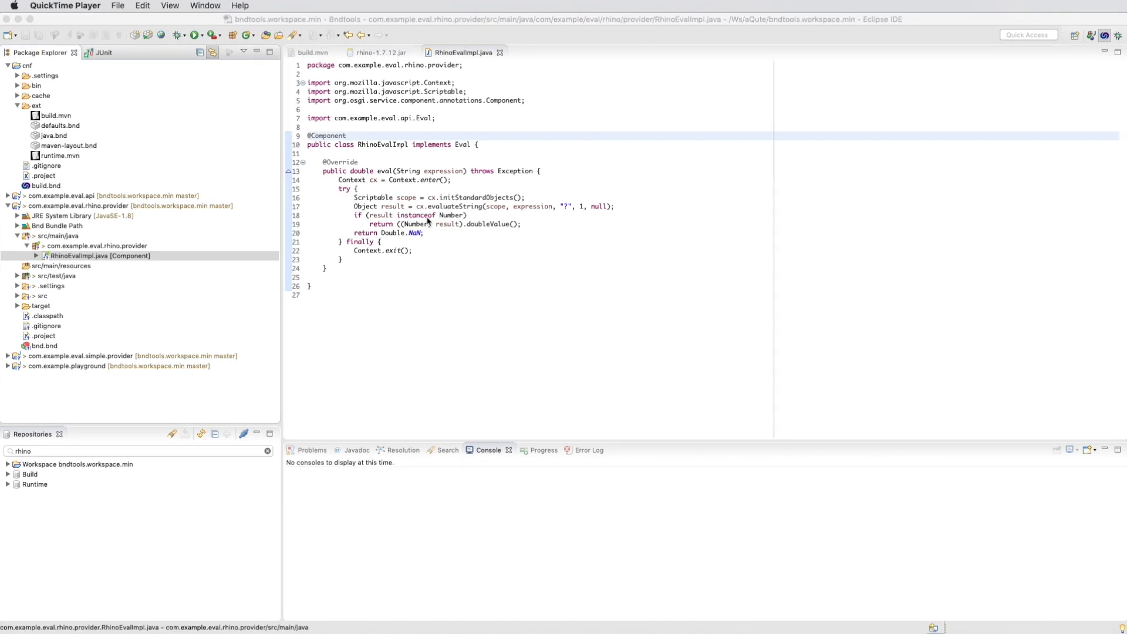
mouse_move(313, 233)
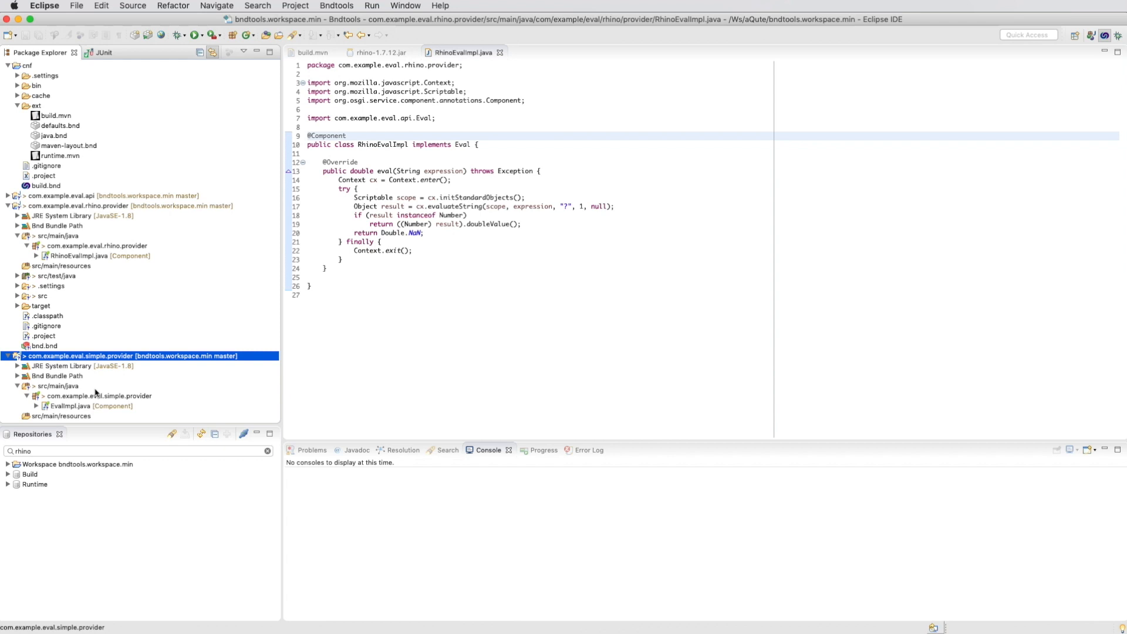
Change EvalImpl.java's GogoCommand scope to 'simple', then return to RhinoEvalImpl
left_click(63, 406)
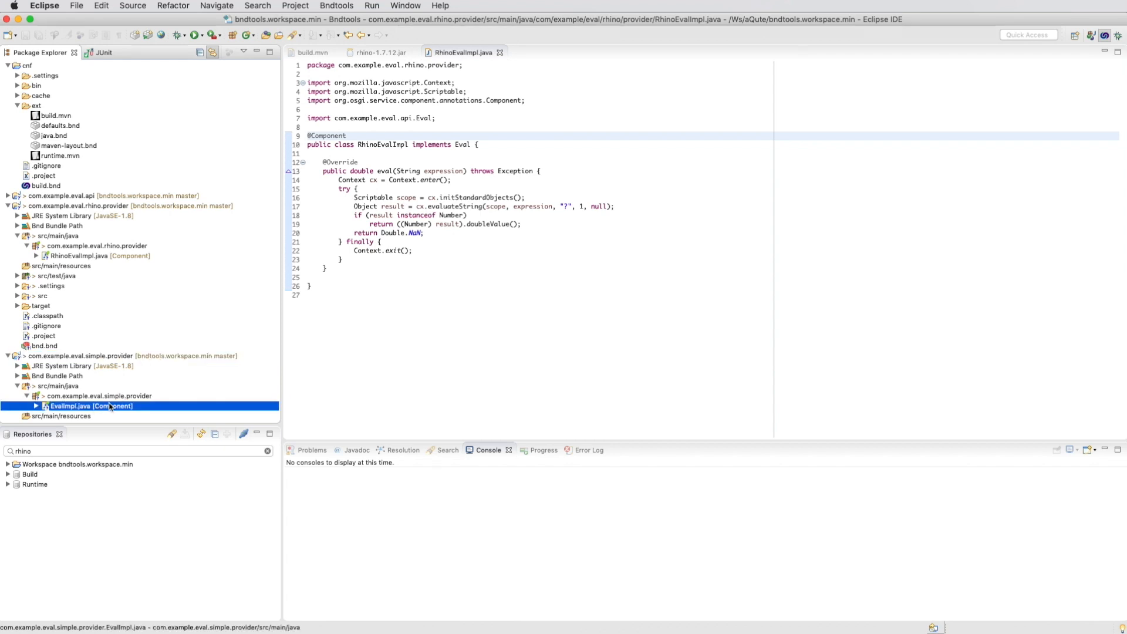
double_click(65, 406)
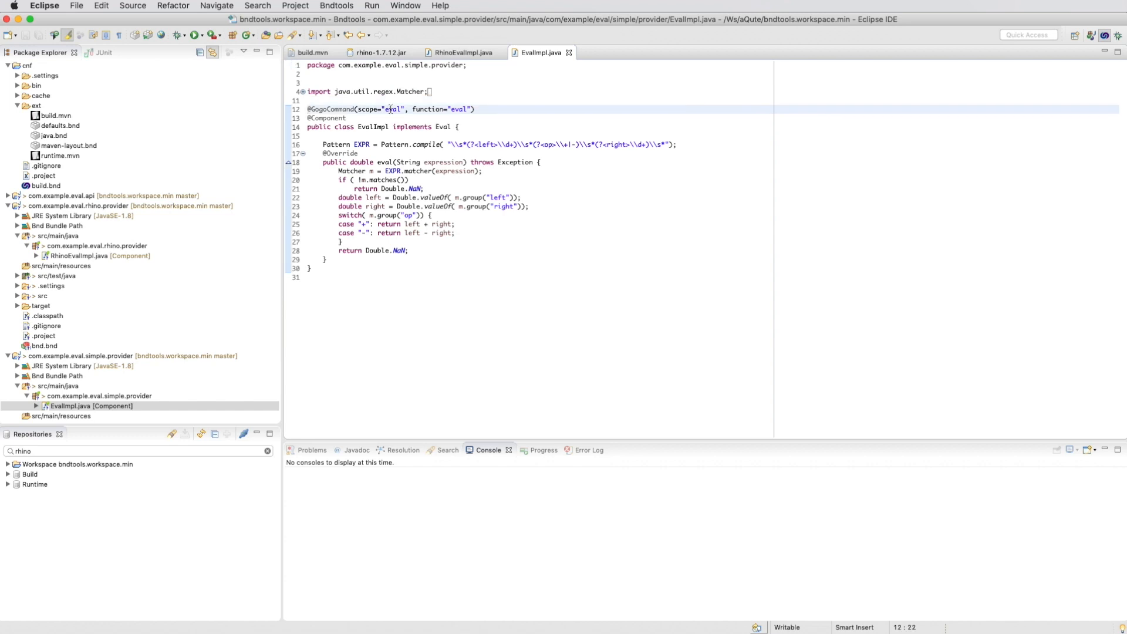
double_click(393, 109)
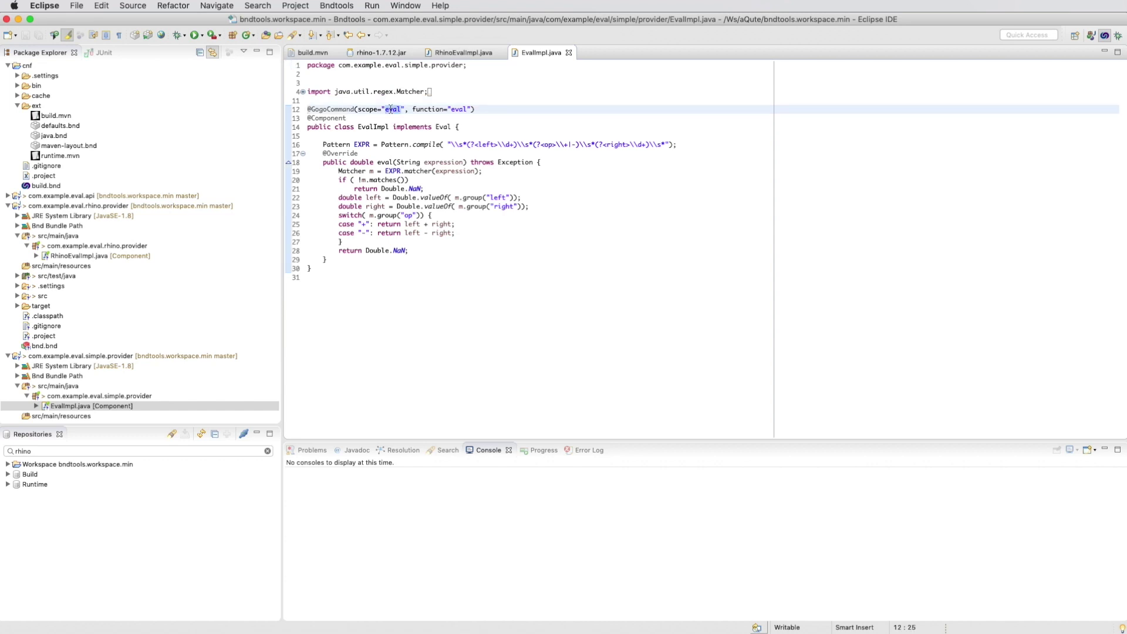
type("simple")
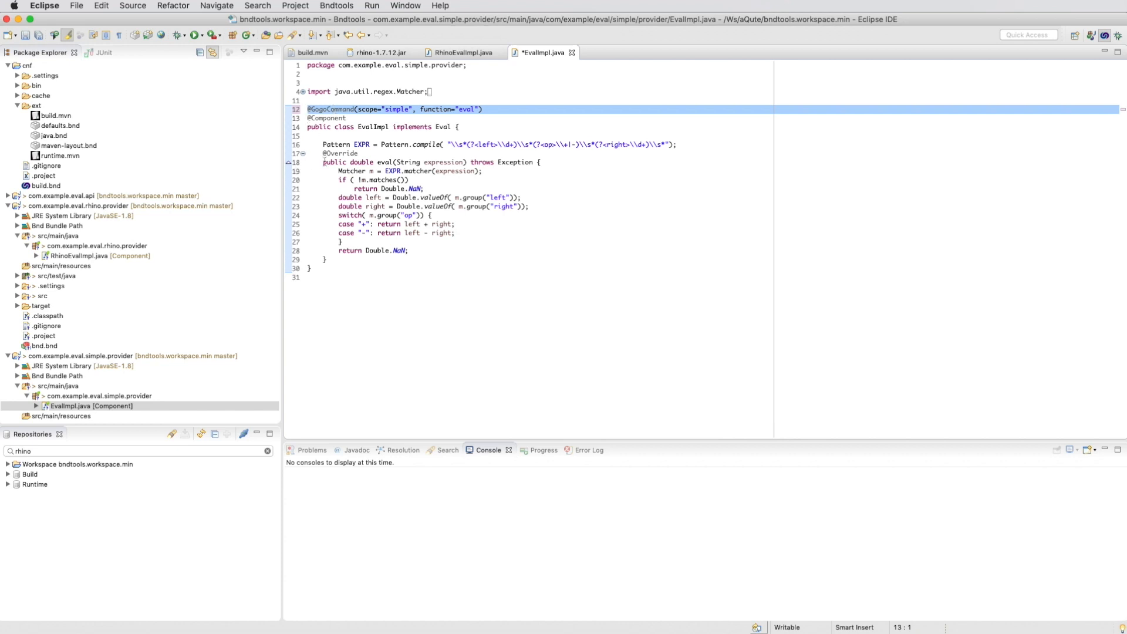
left_click(81, 255)
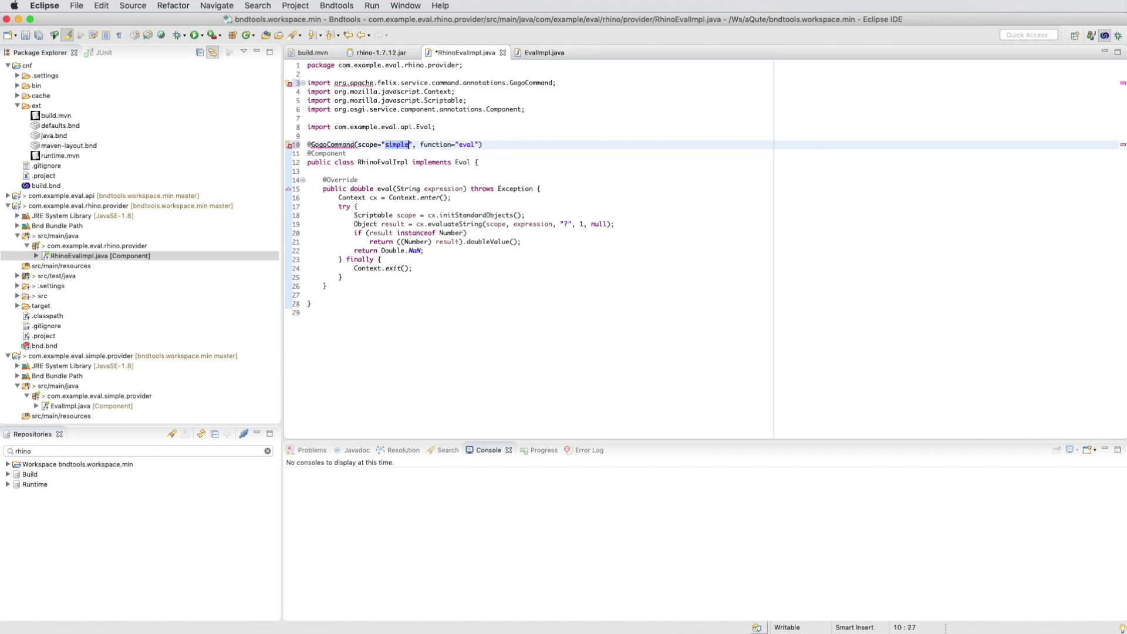
type("rhino")
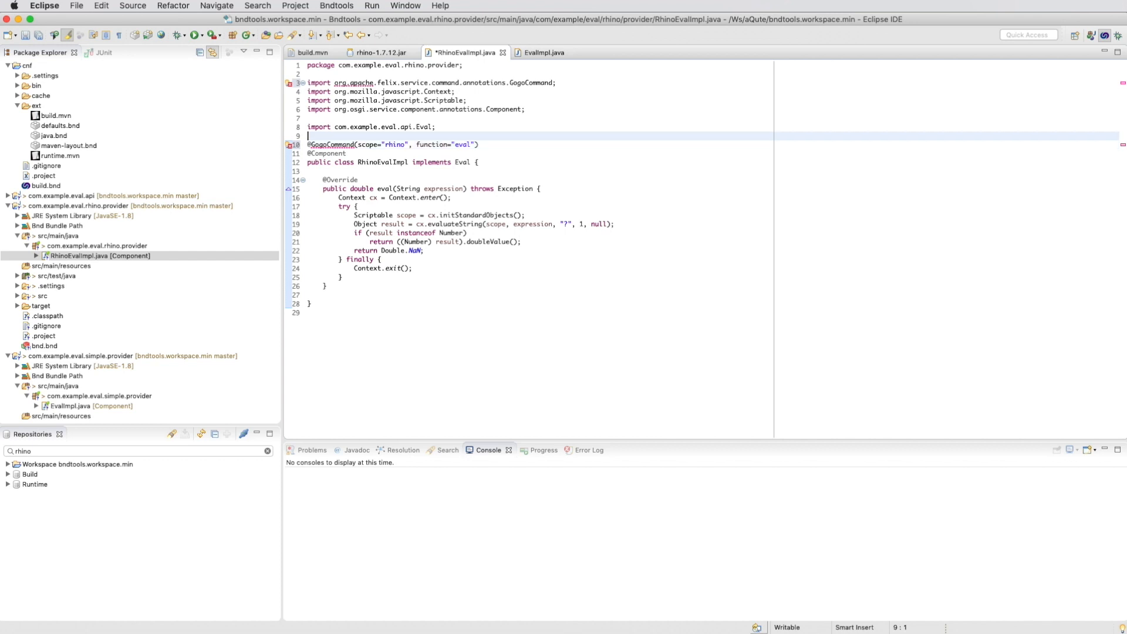
left_click(359, 82)
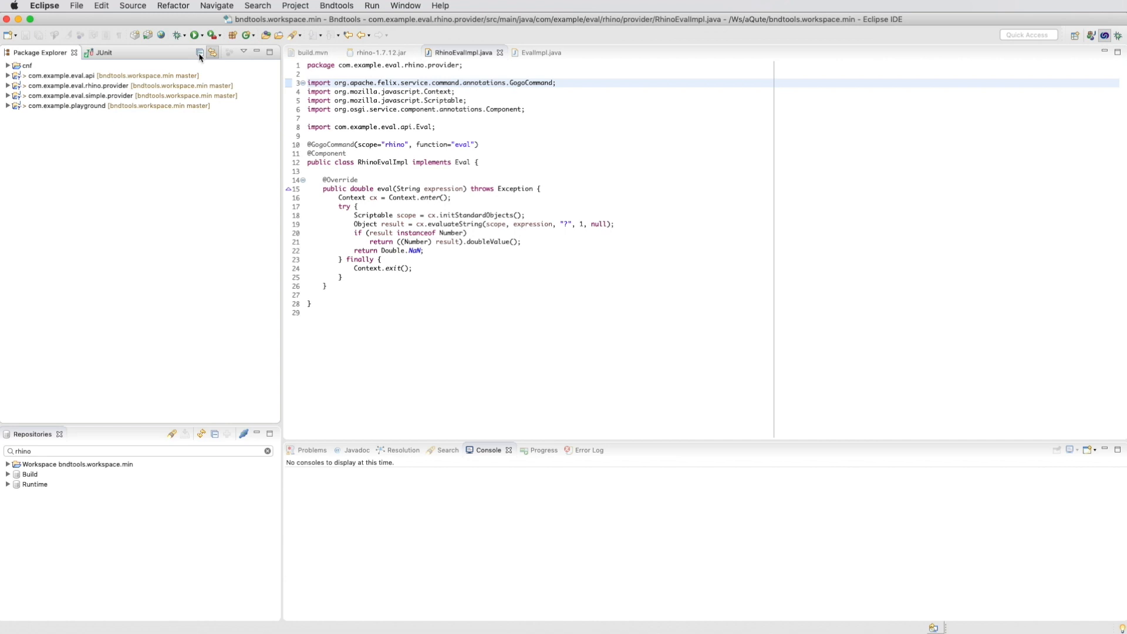
Show the playground bnd.bnd Run settings and resolve its run requirements
left_click(88, 106)
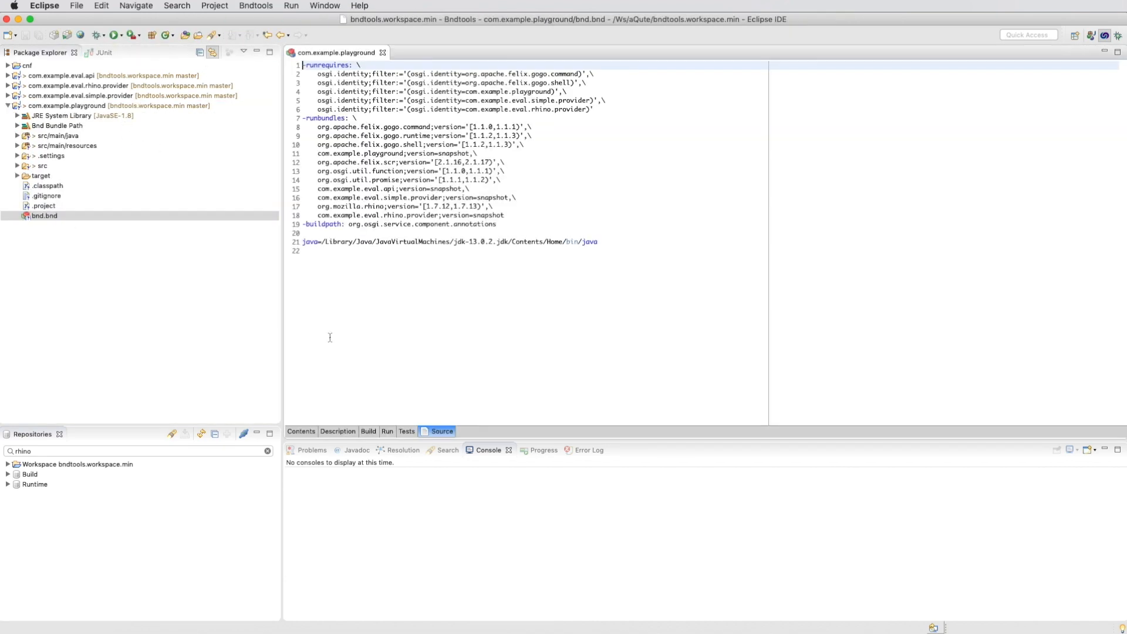
left_click(387, 431)
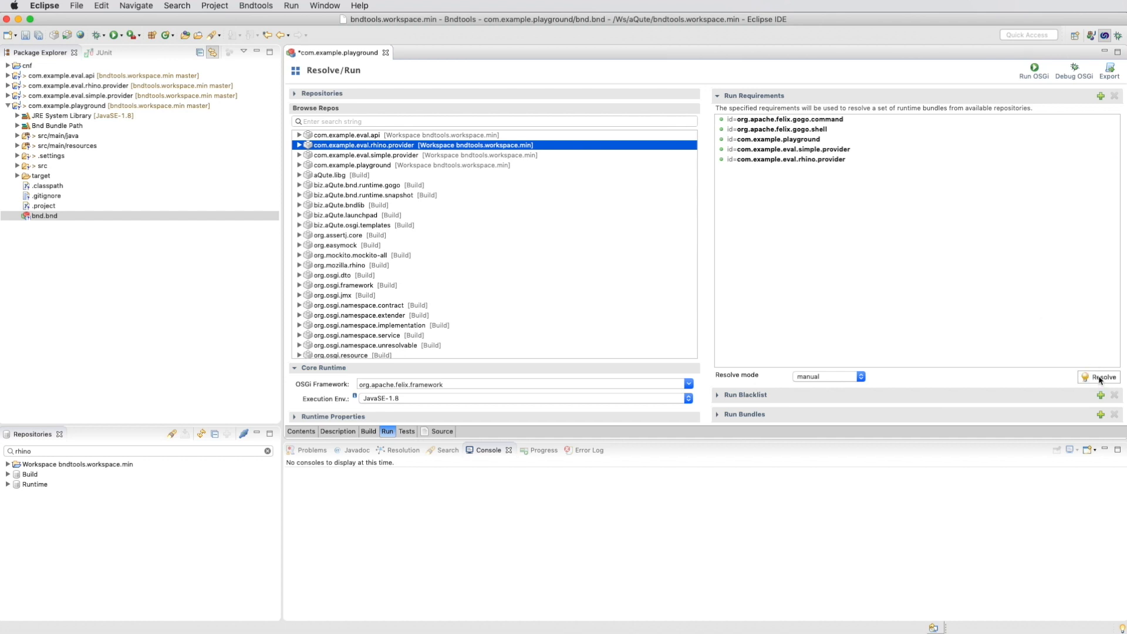
left_click(1099, 377)
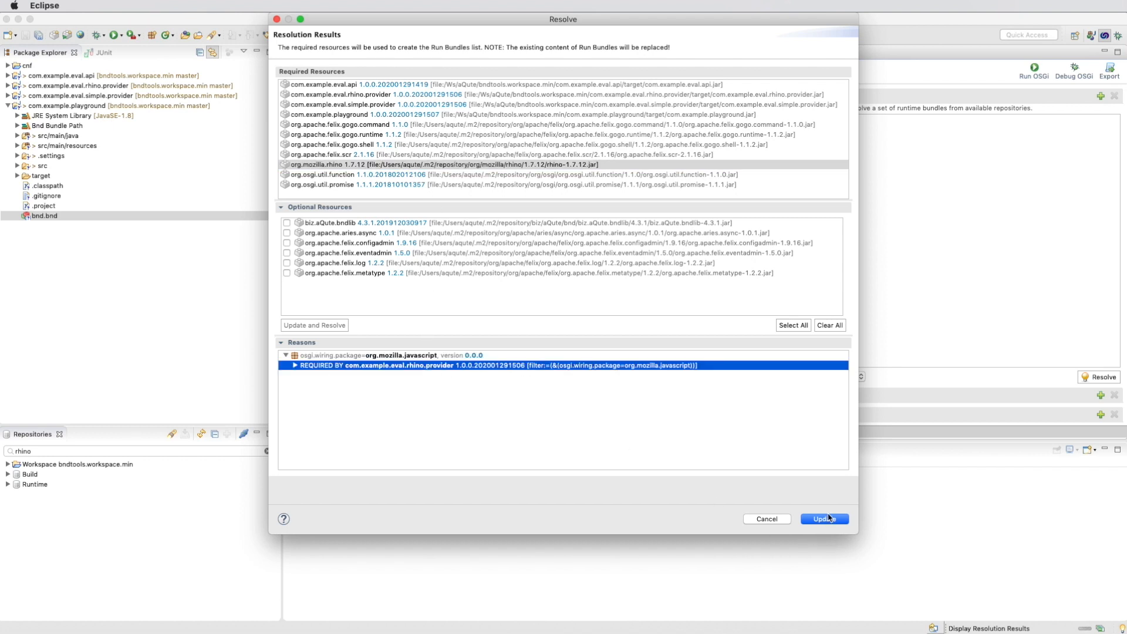
Accept the resolution, updating run bundles with org.mozilla.rhino and the rhino provider
left_click(825, 519)
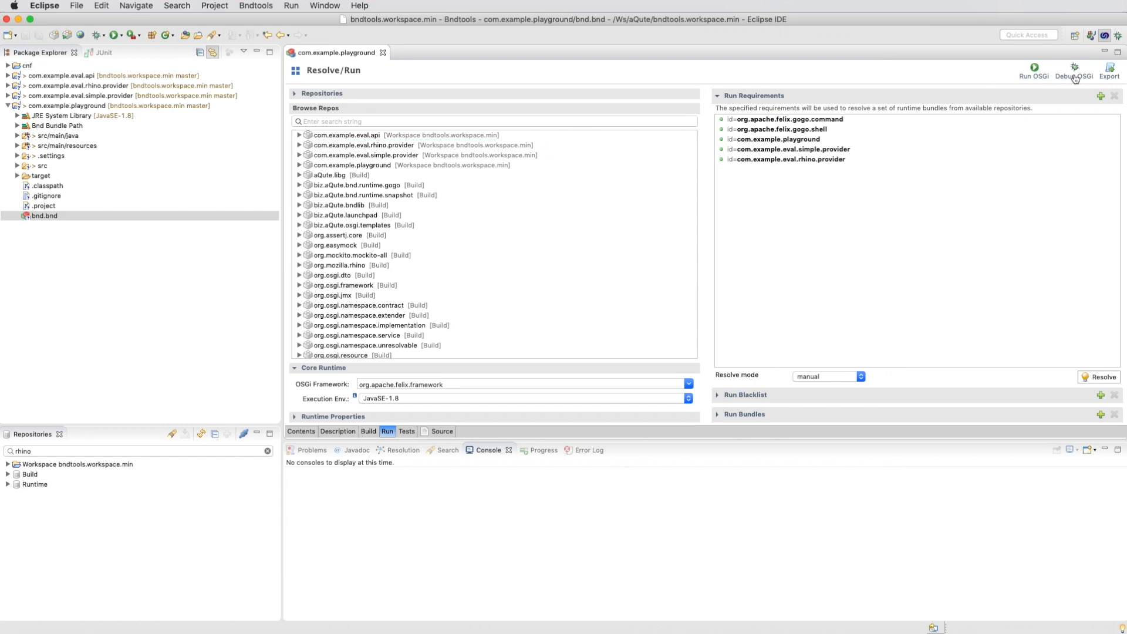
Launch the playground framework, run rhino:eval 4+5 giving 9.0, and begin simple:eval 1
left_click(1034, 65)
type("rhino:eval 4")
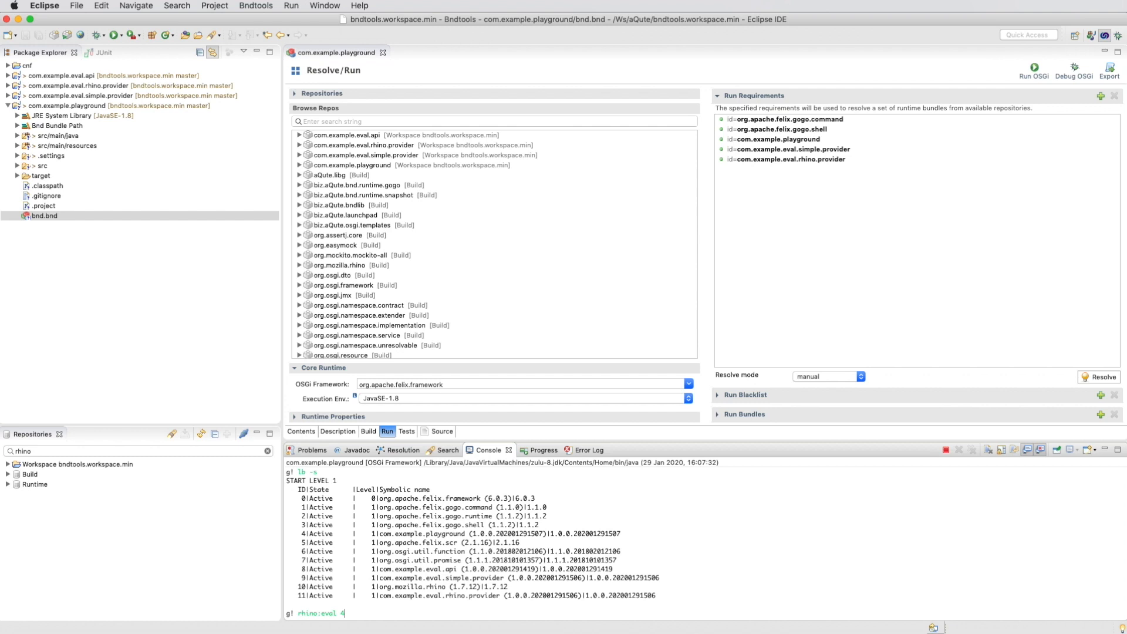
type("+5")
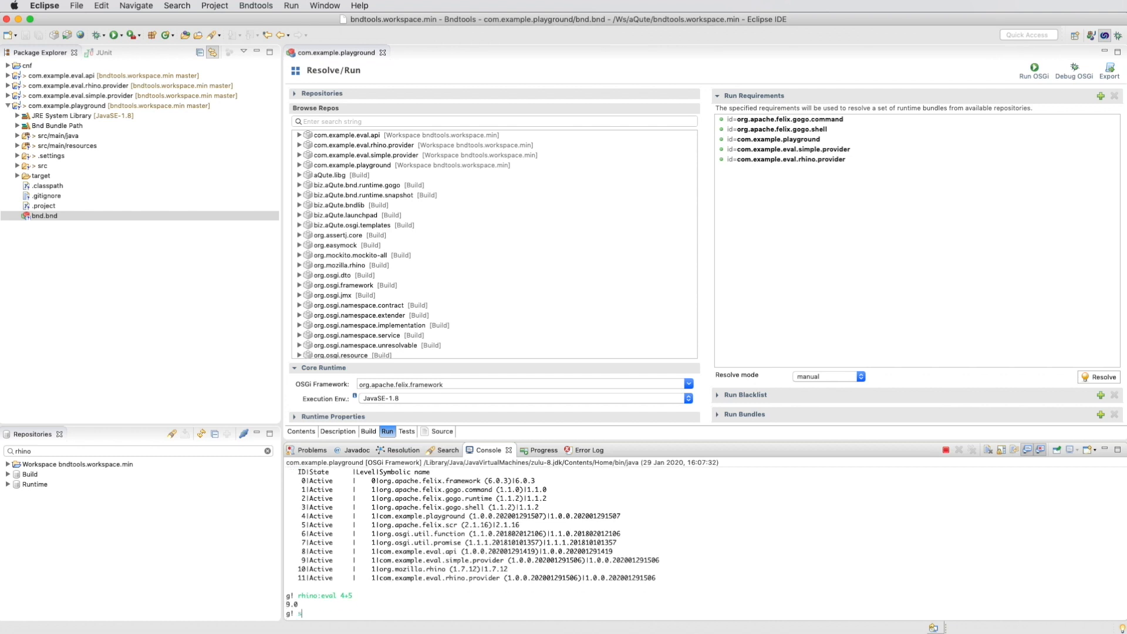
type("simple:eval 1")
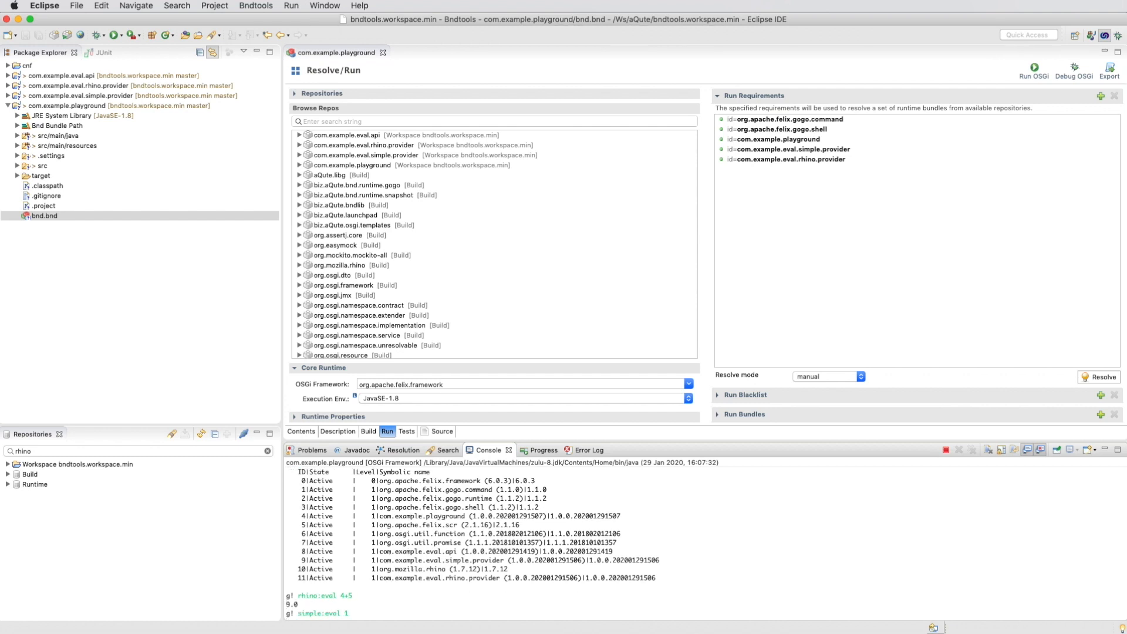